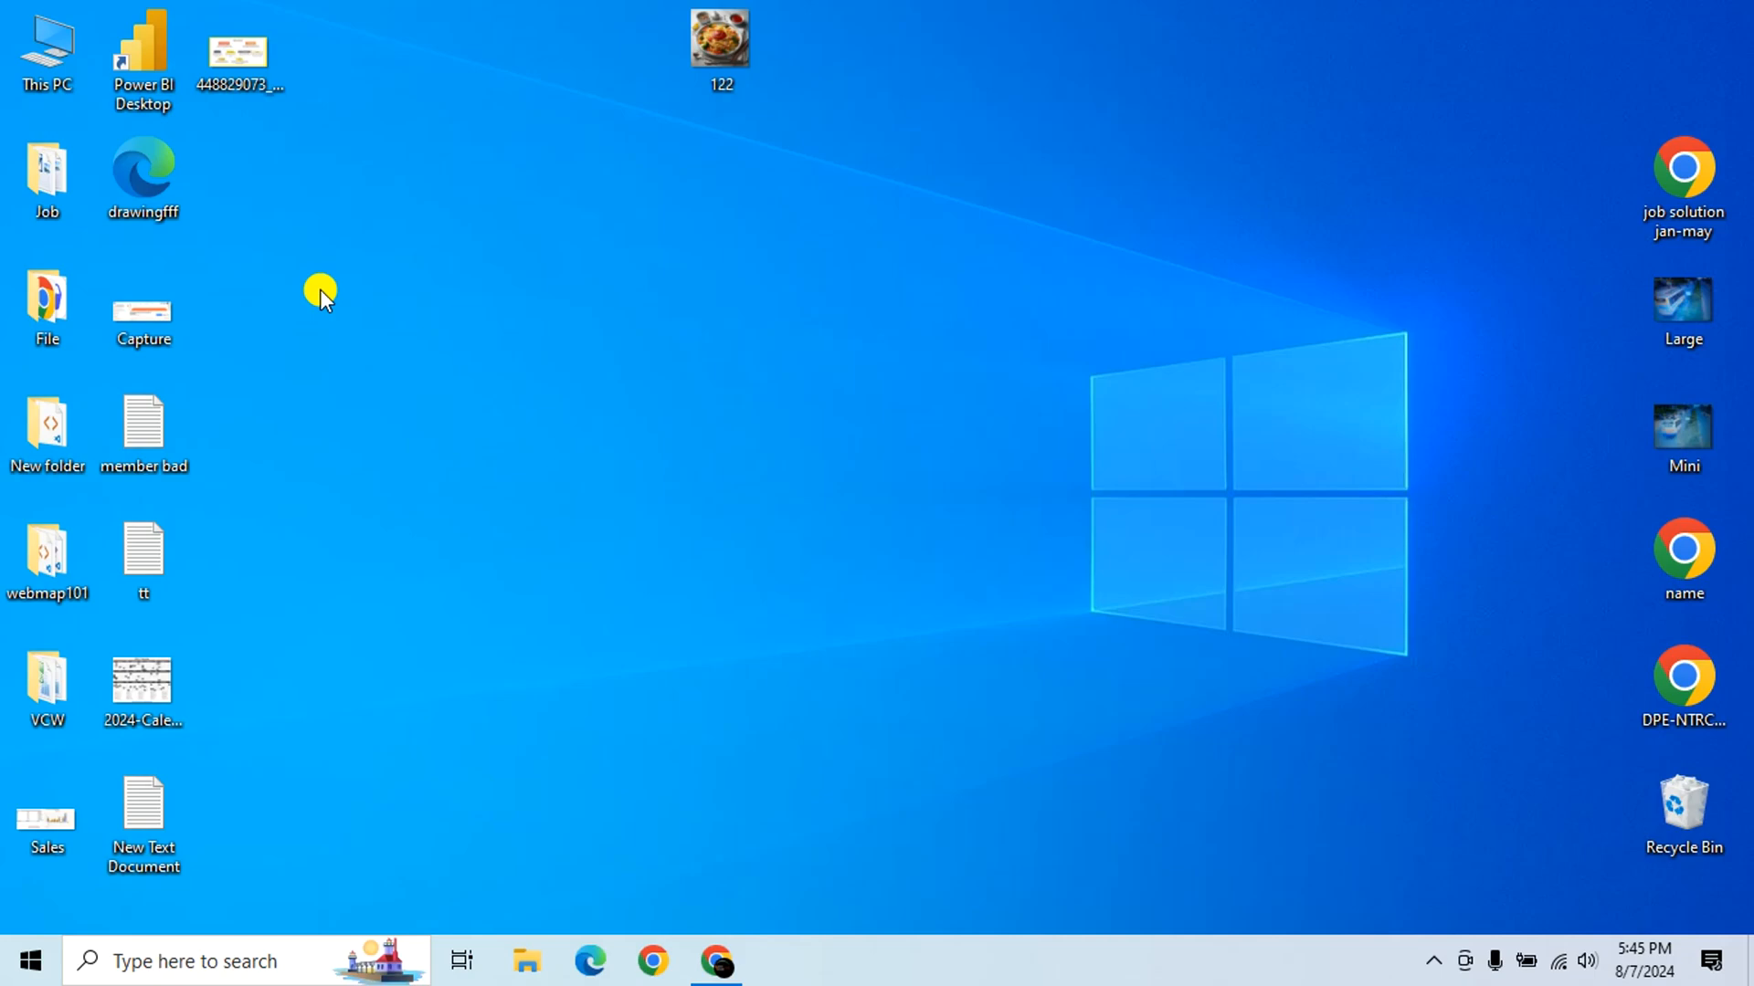
- Check the file properties of picture 122 on the desktop and dismiss them
right_click(720, 44)
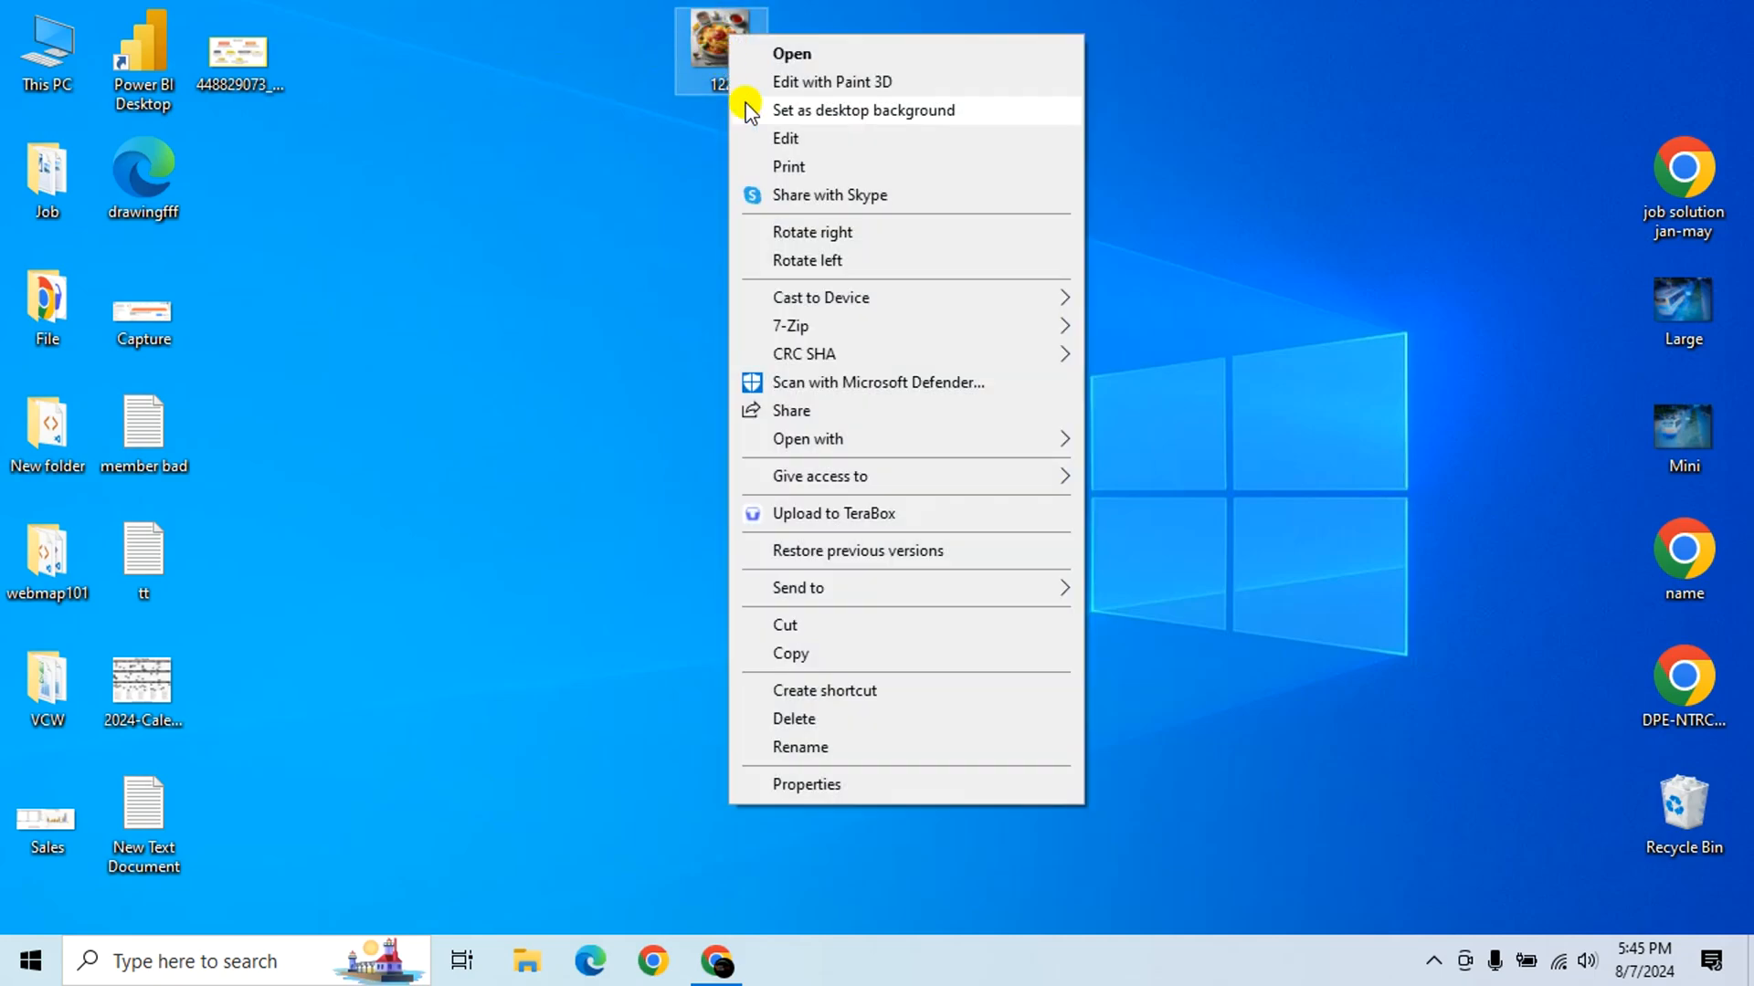
left_click(806, 783)
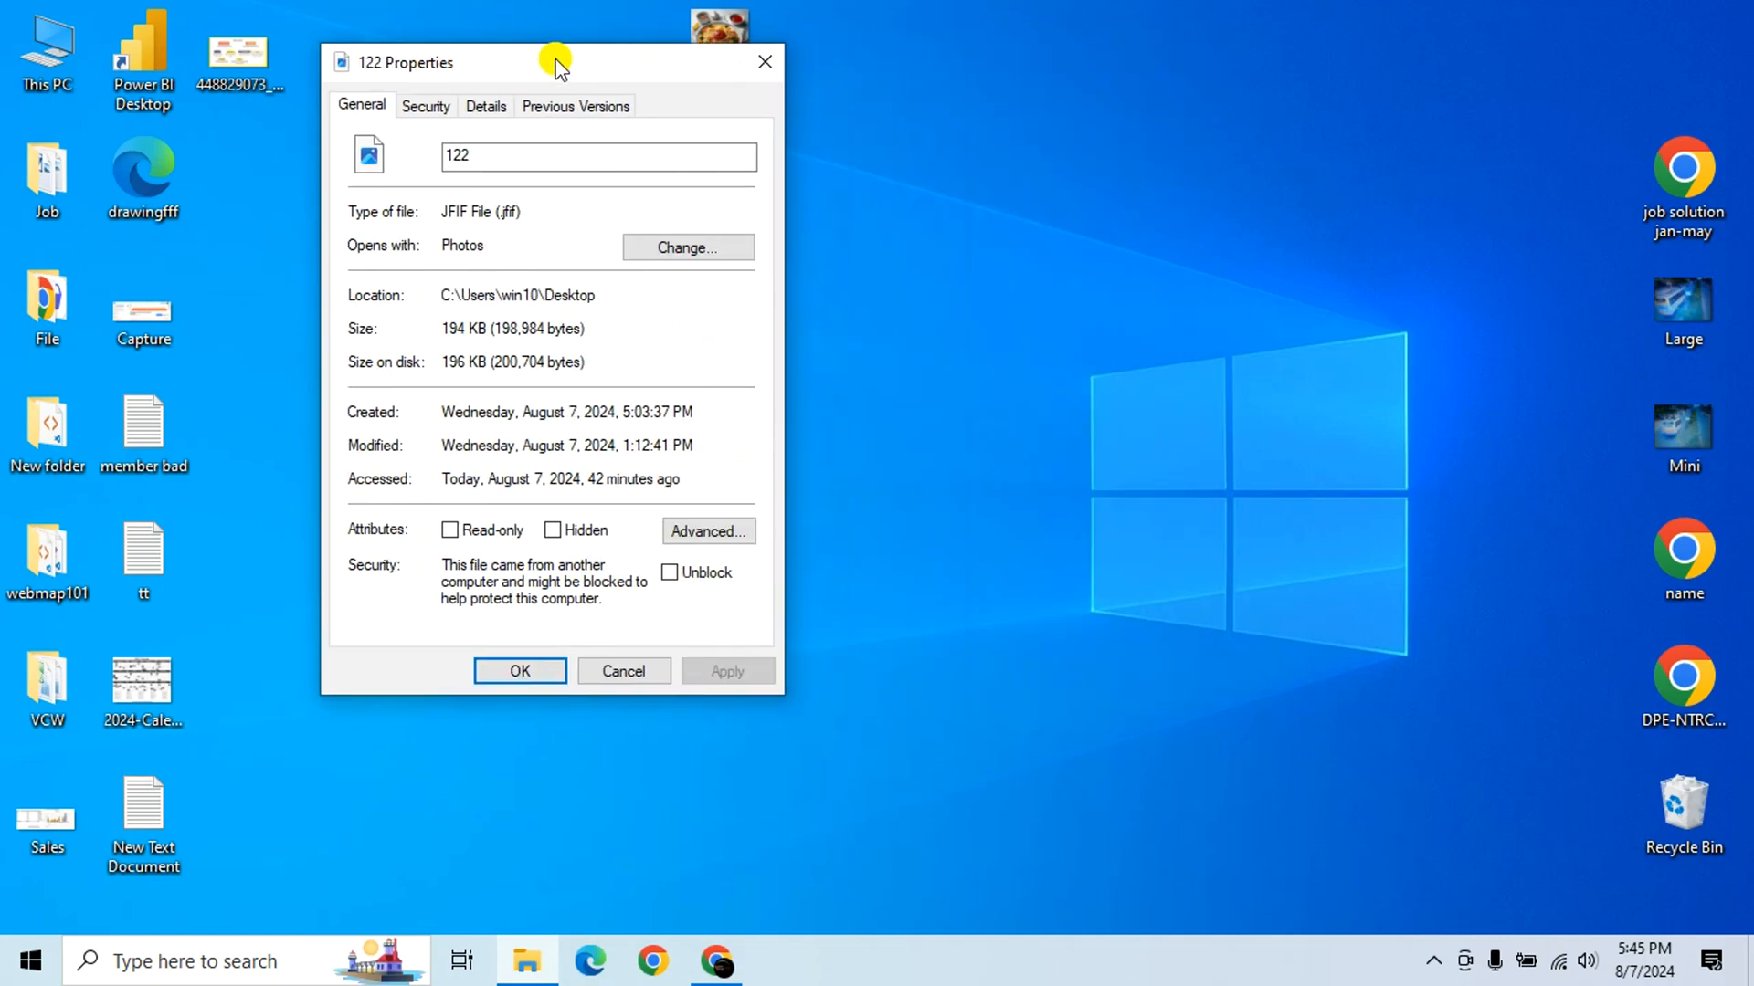
left_click_drag(555, 63, 336, 80)
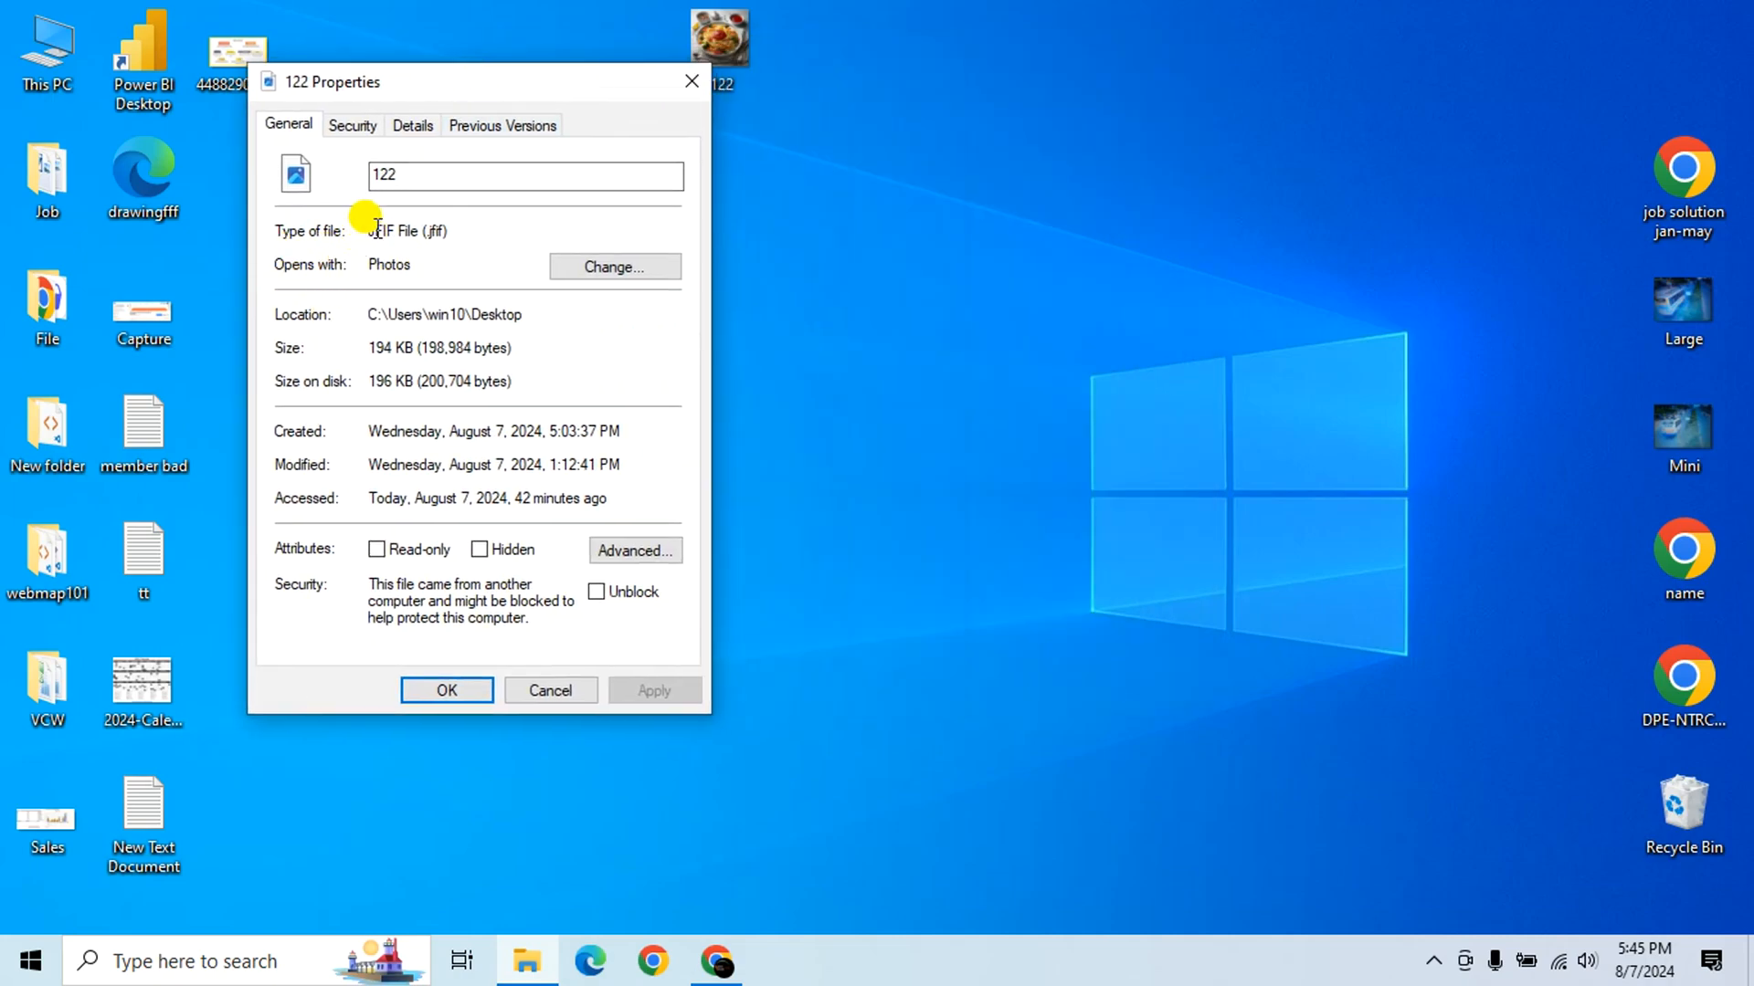
mouse_move(417, 231)
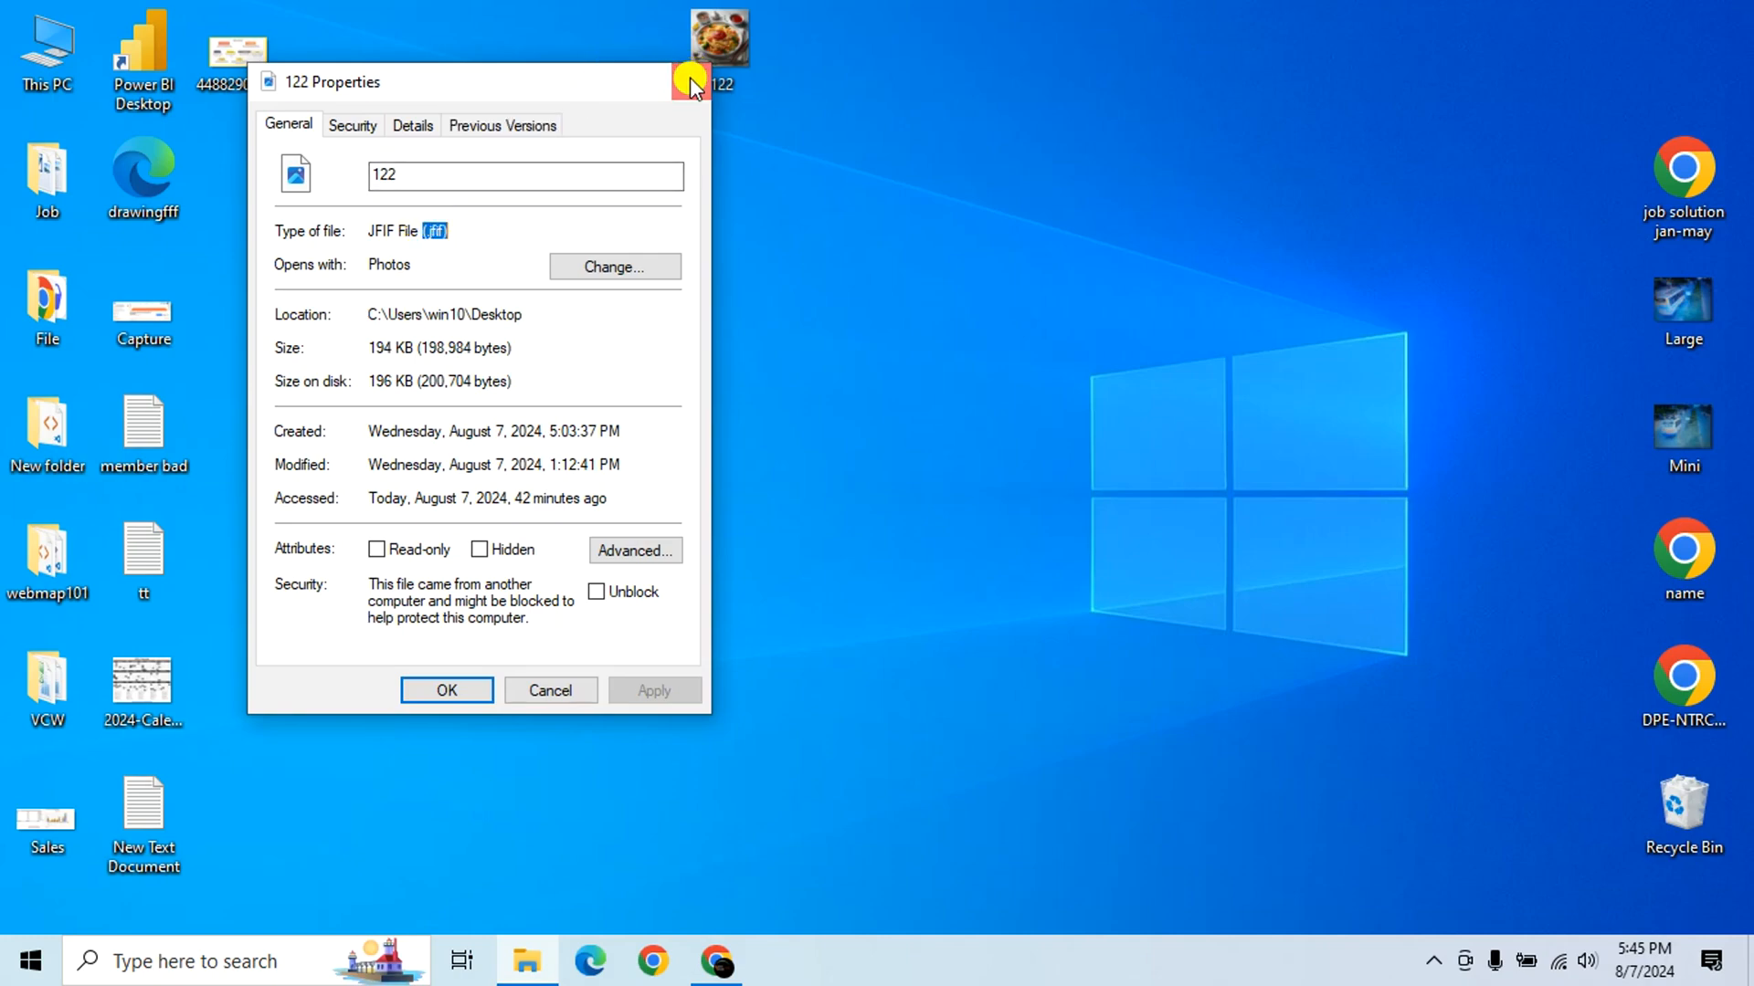
left_click(694, 82)
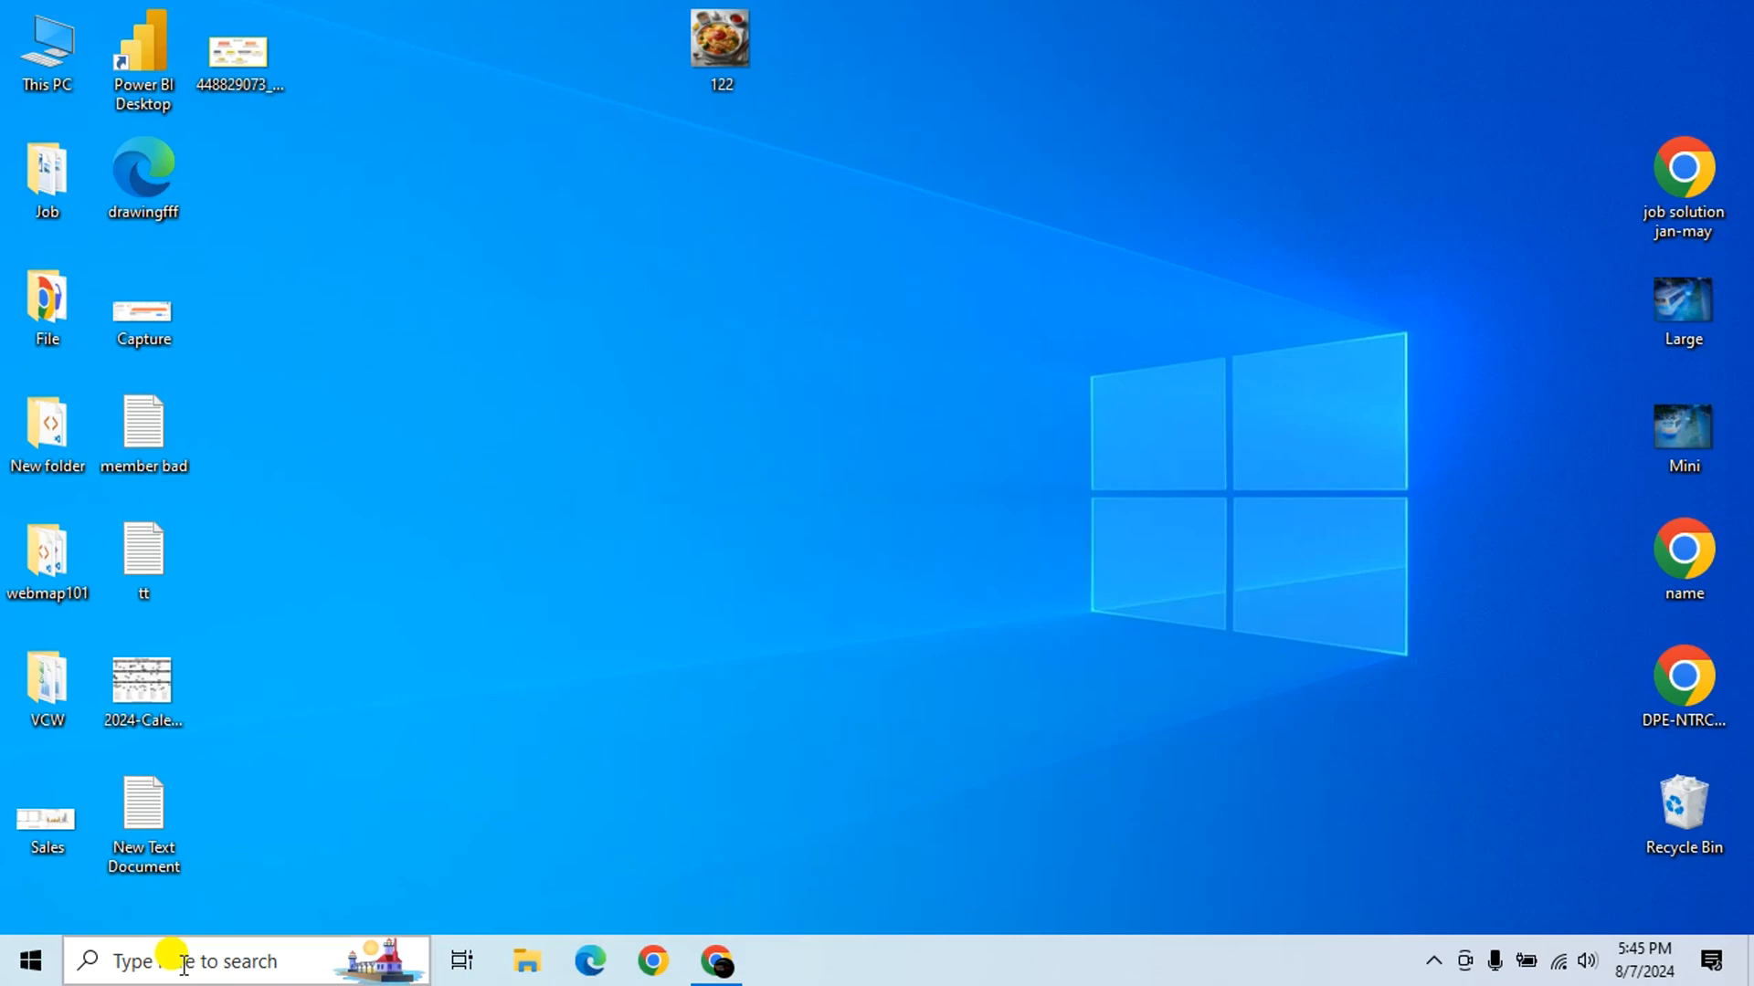
- Launch Registry Editor from the taskbar search and expand the HKEY_CLASSES_ROOT hive
type("registr editor")
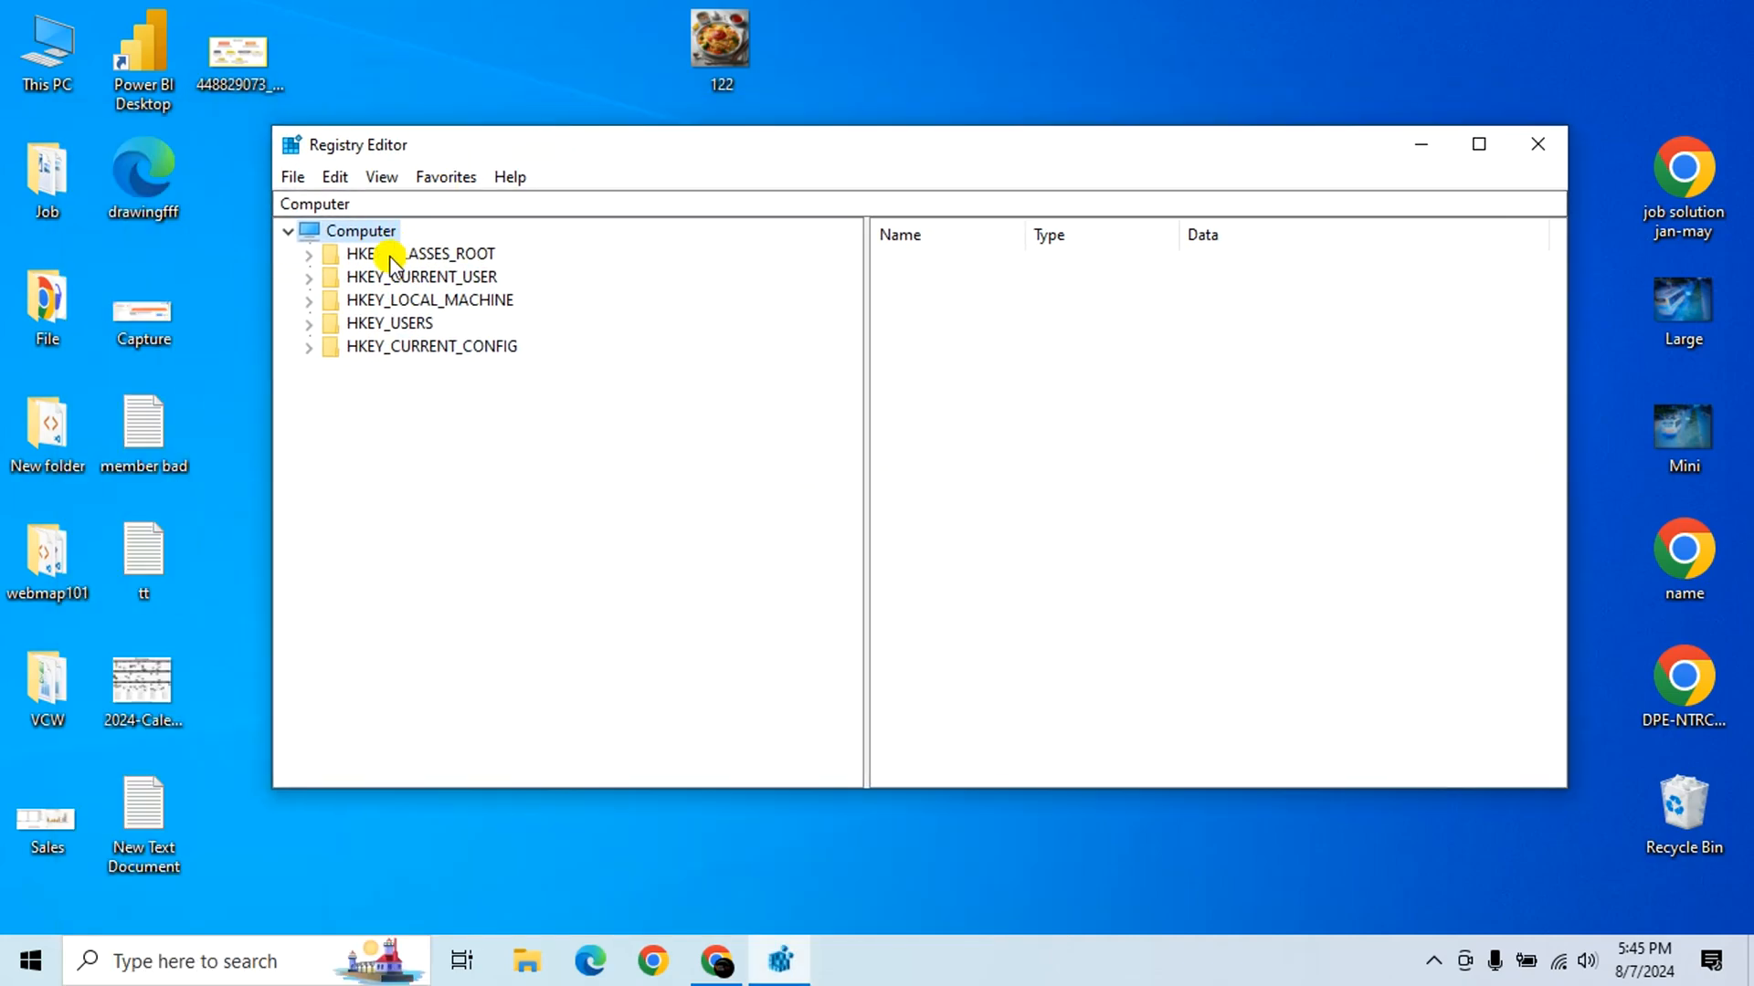
left_click(420, 253)
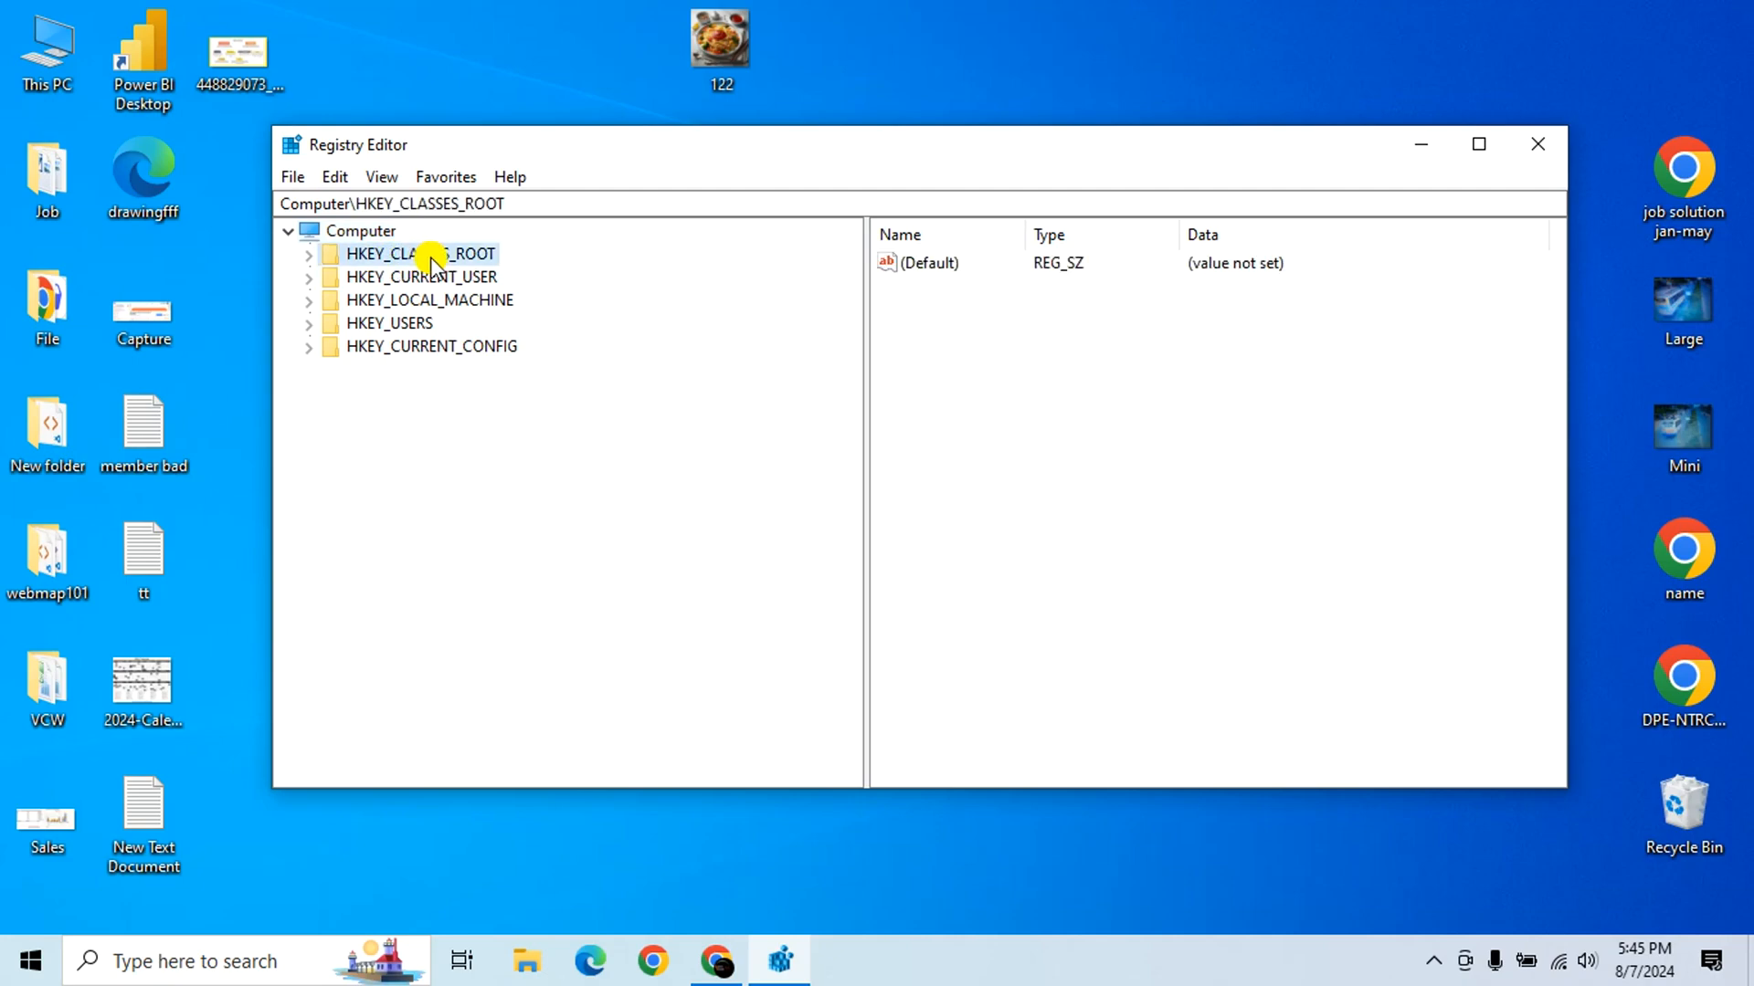
left_click(421, 254)
type("\\")
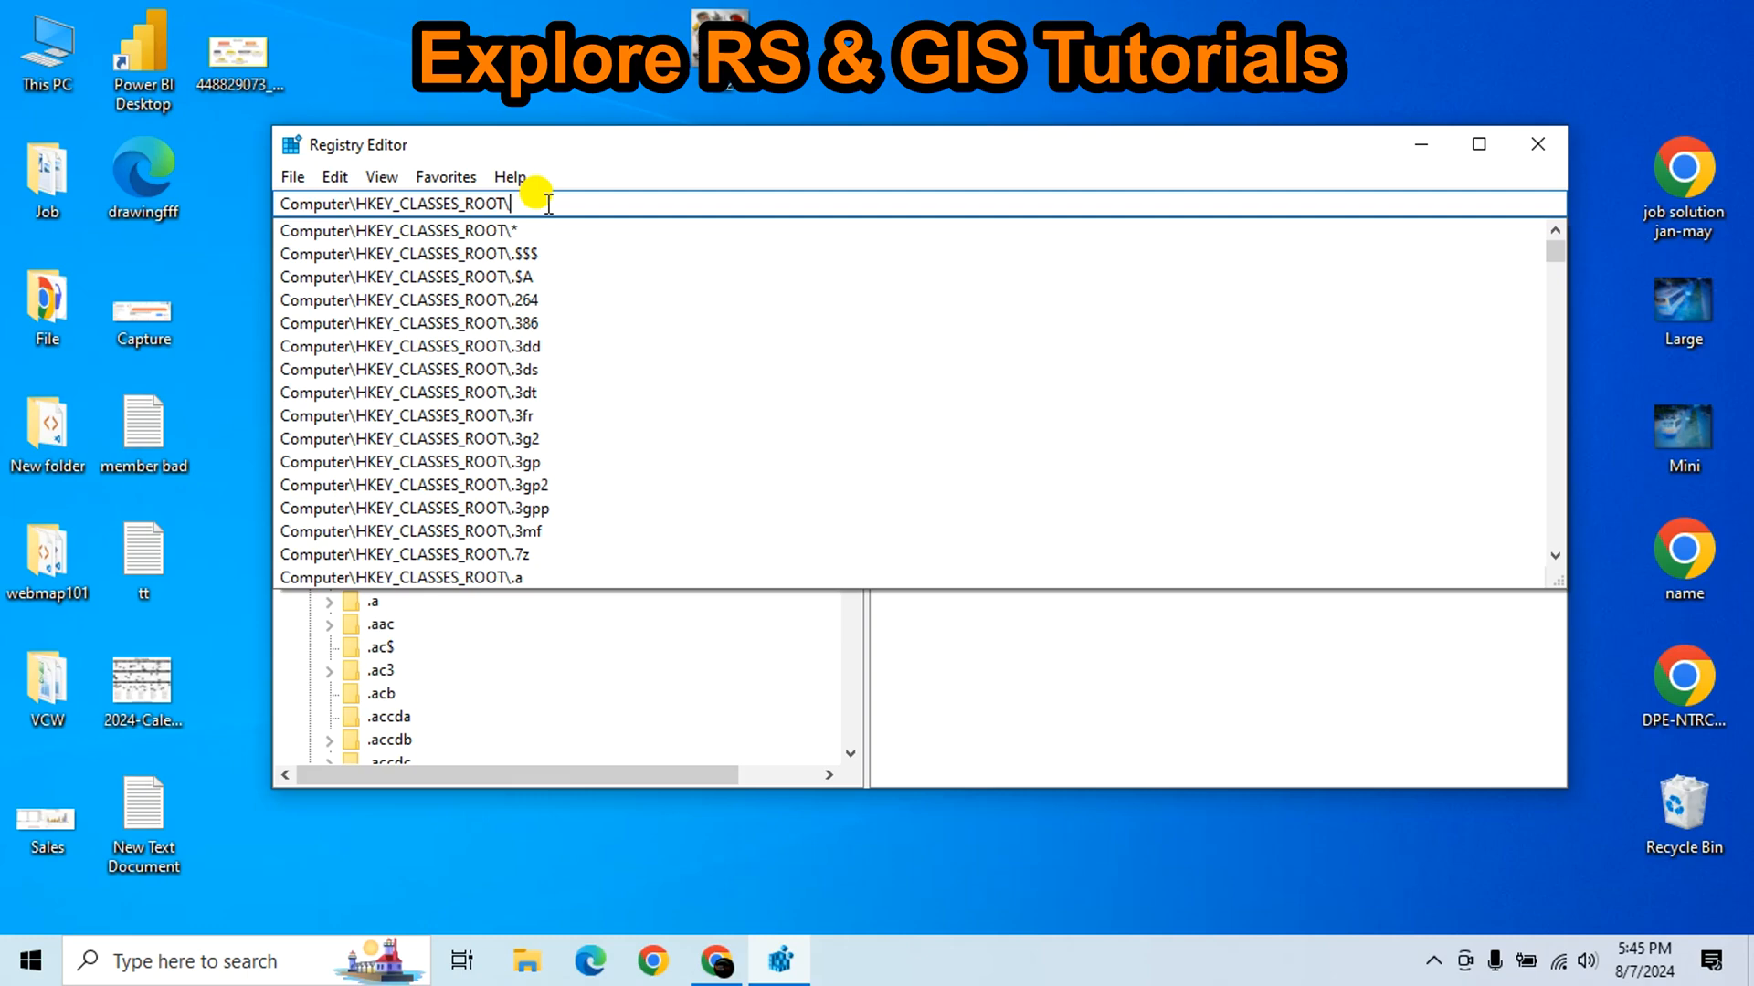
- Navigate to HKEY_CLASSES_ROOT\MIME\Database\Content Type and scroll to the image entries
type("MIME")
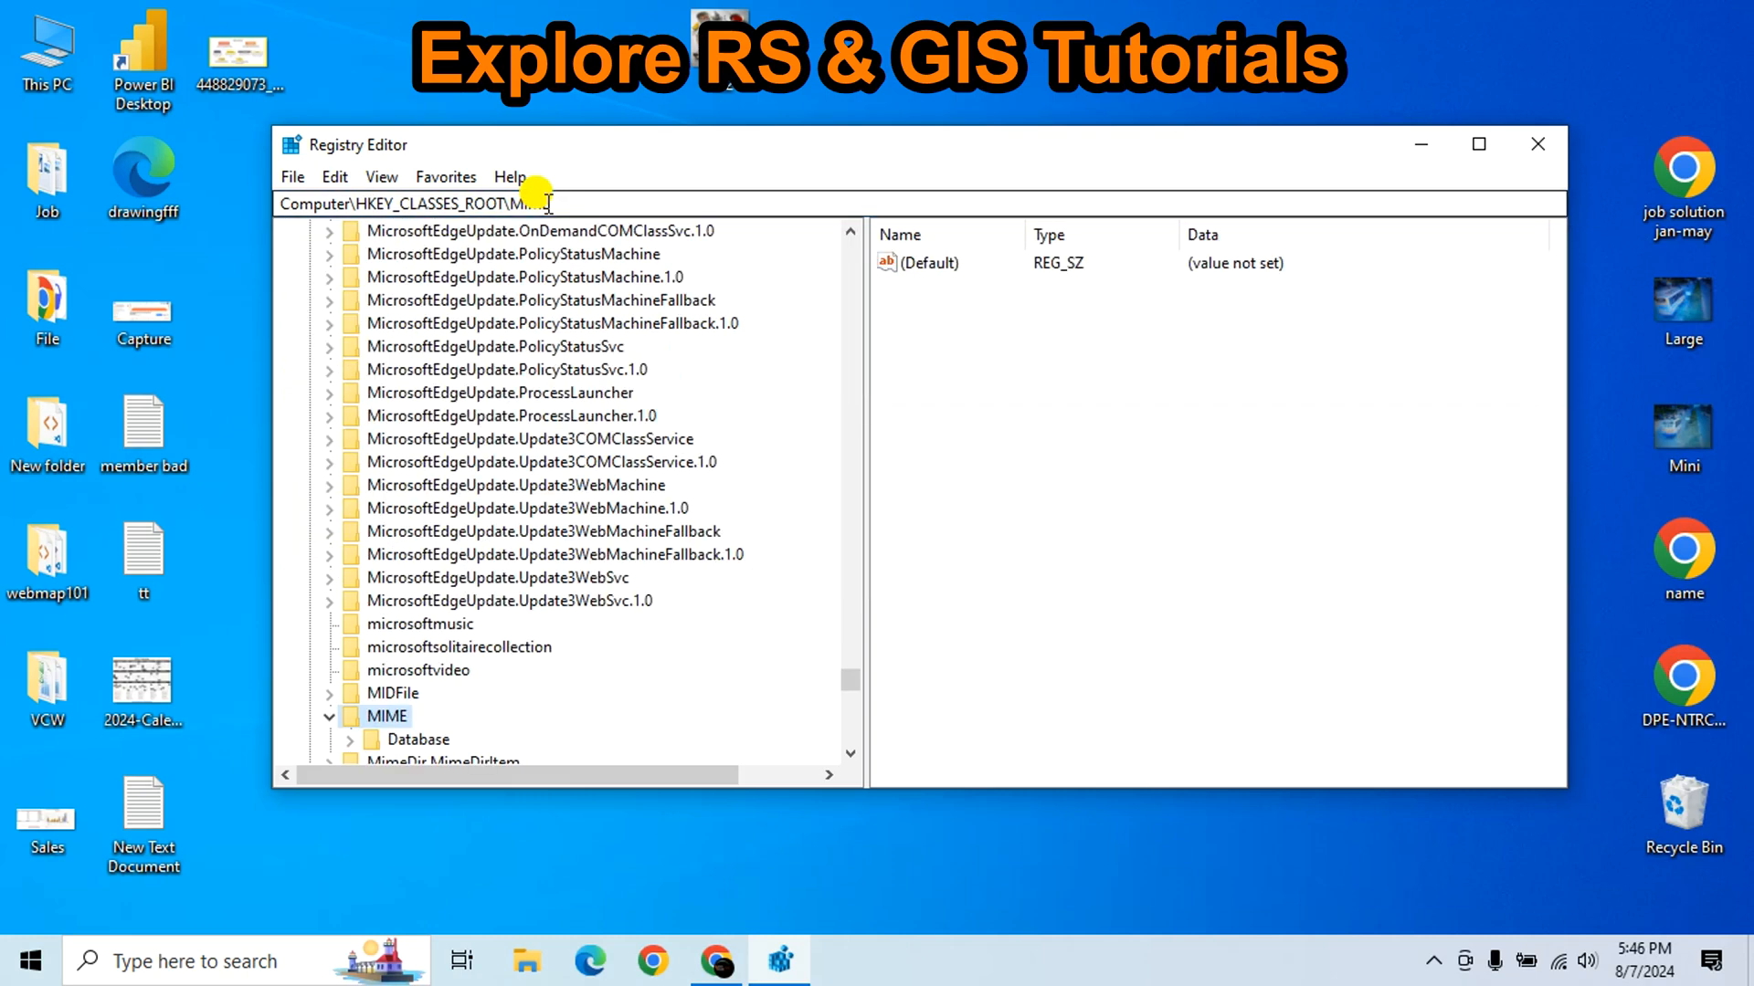
left_click(387, 716)
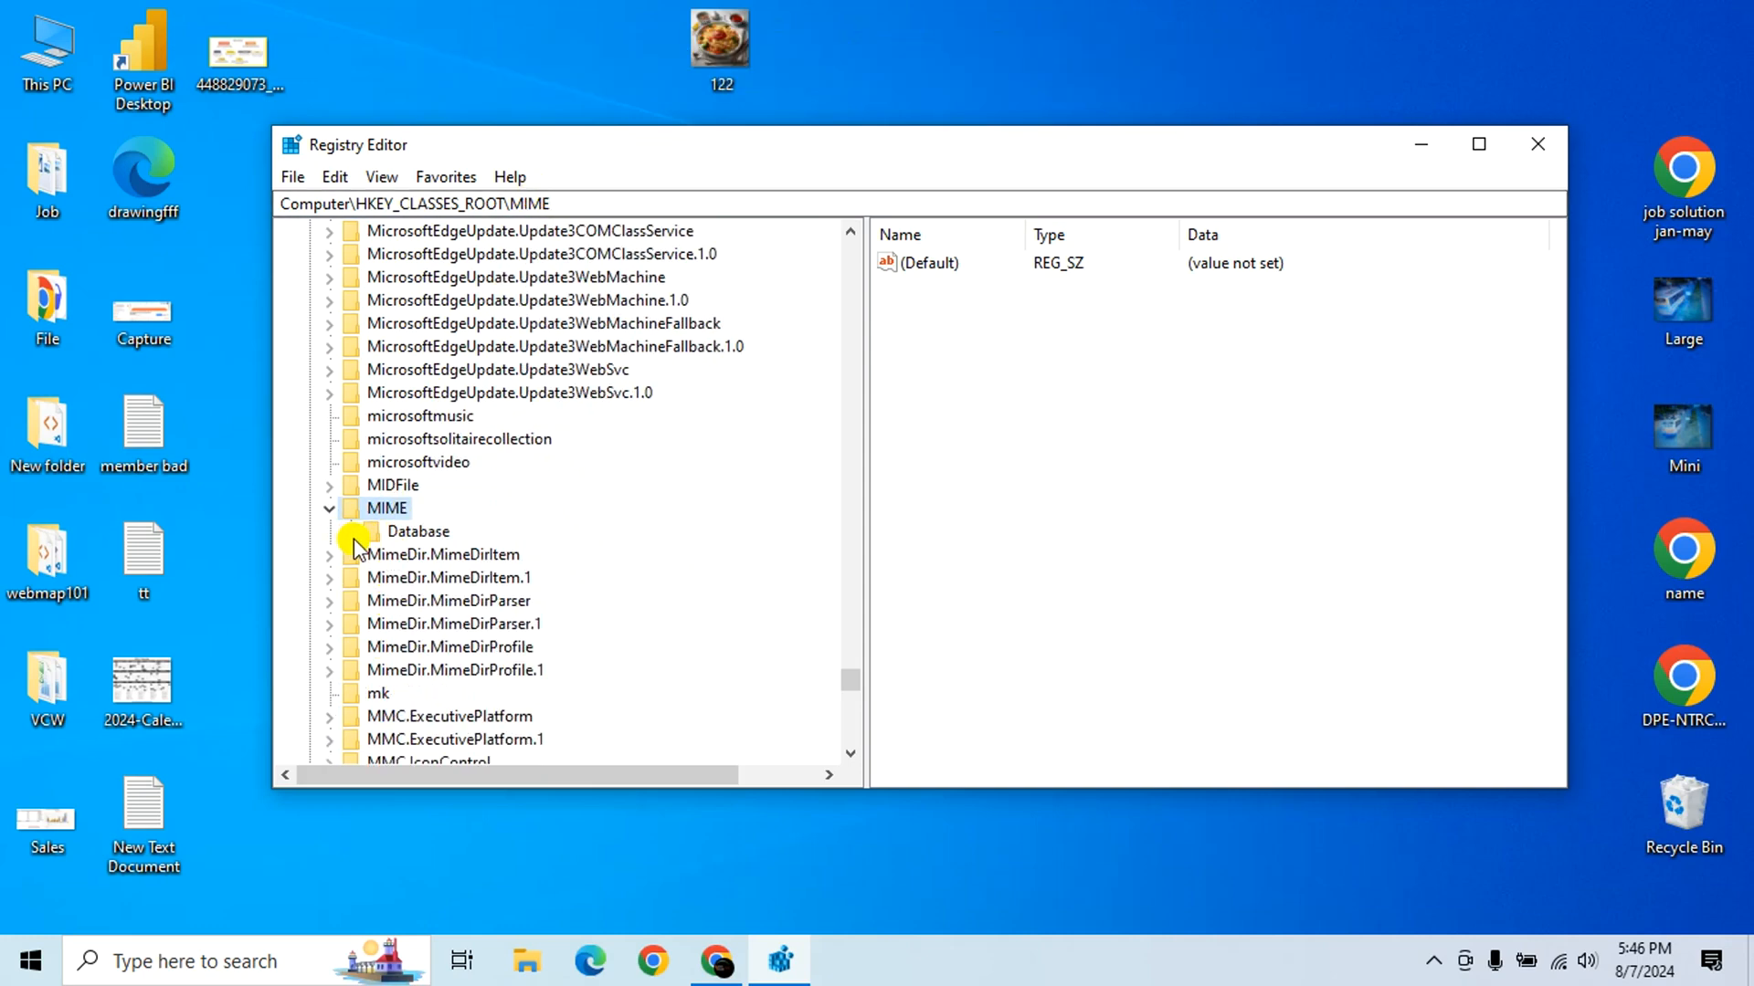
left_click(347, 531)
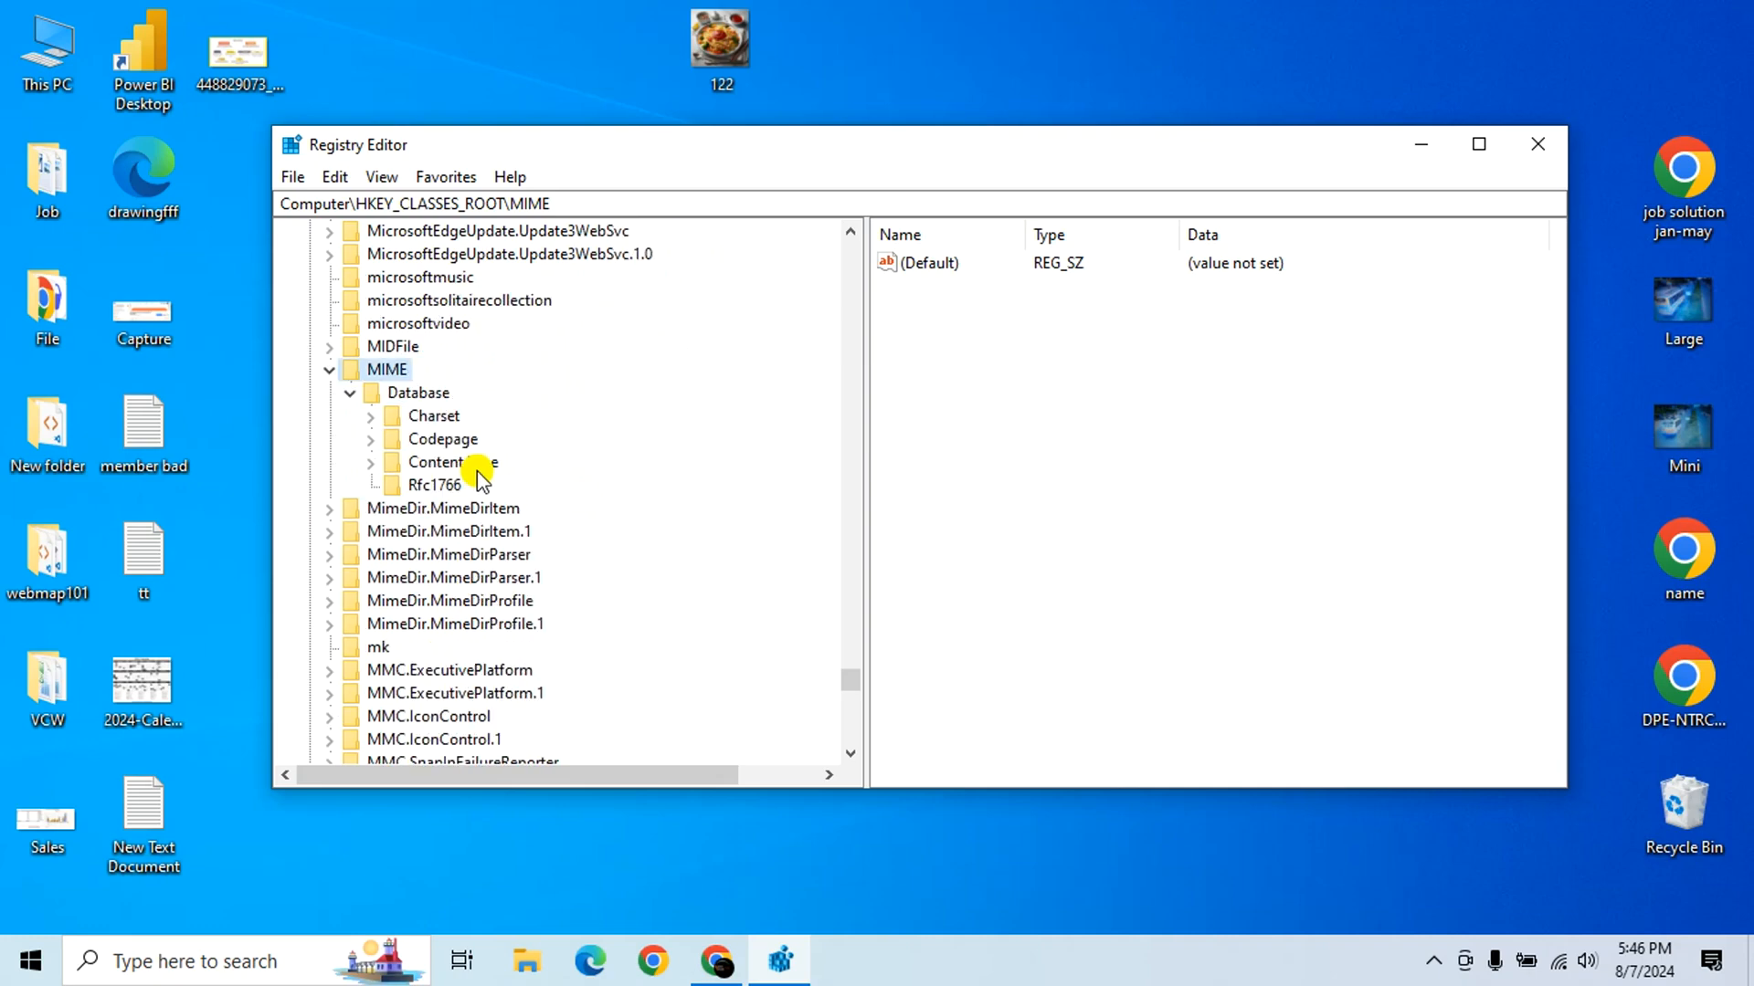
left_click(369, 462)
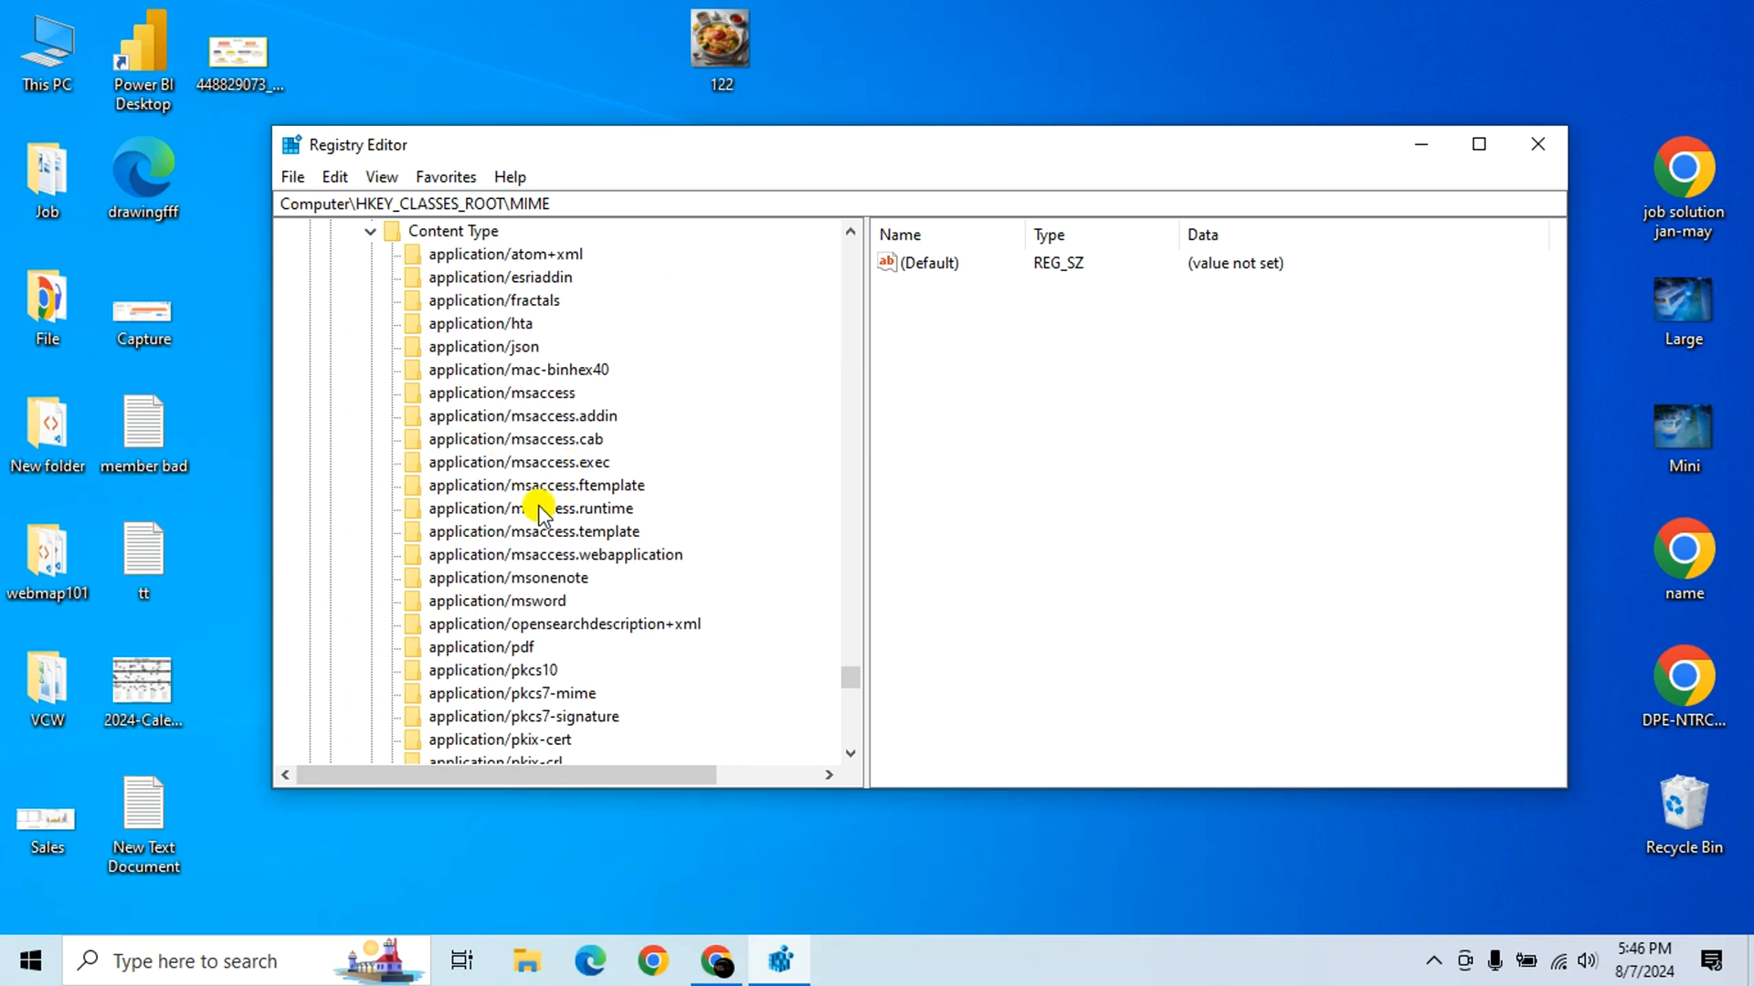
scroll("down", 3)
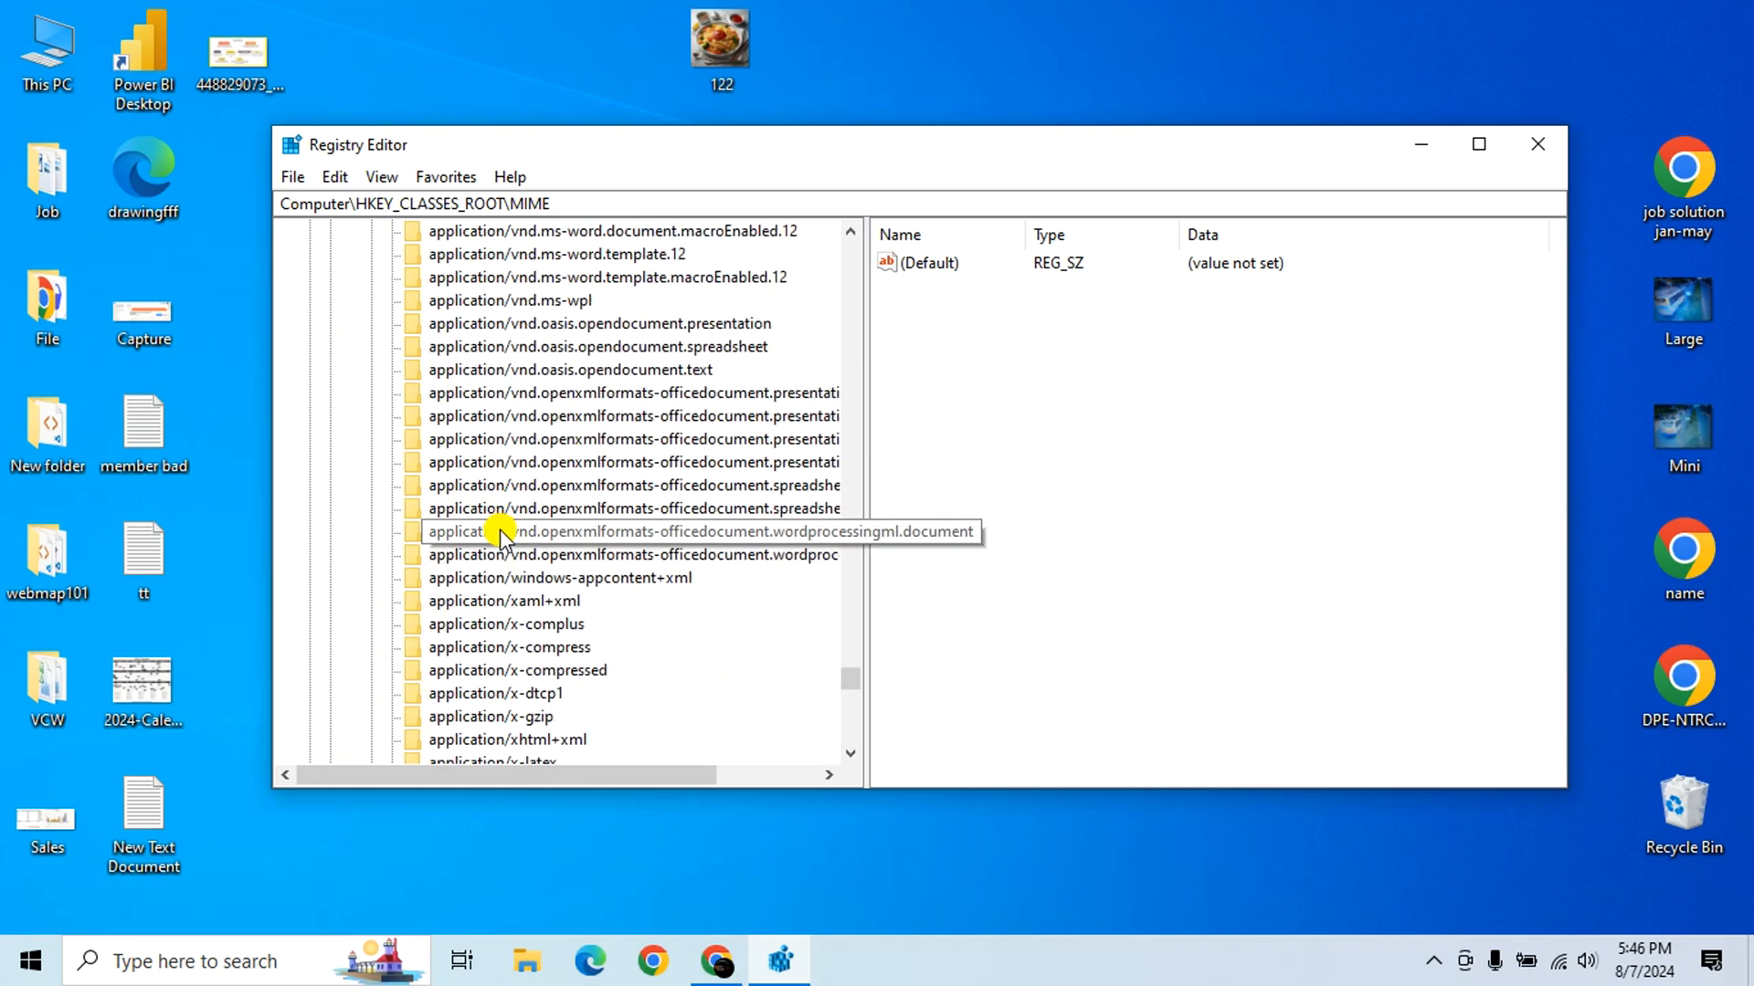
scroll("down", 3)
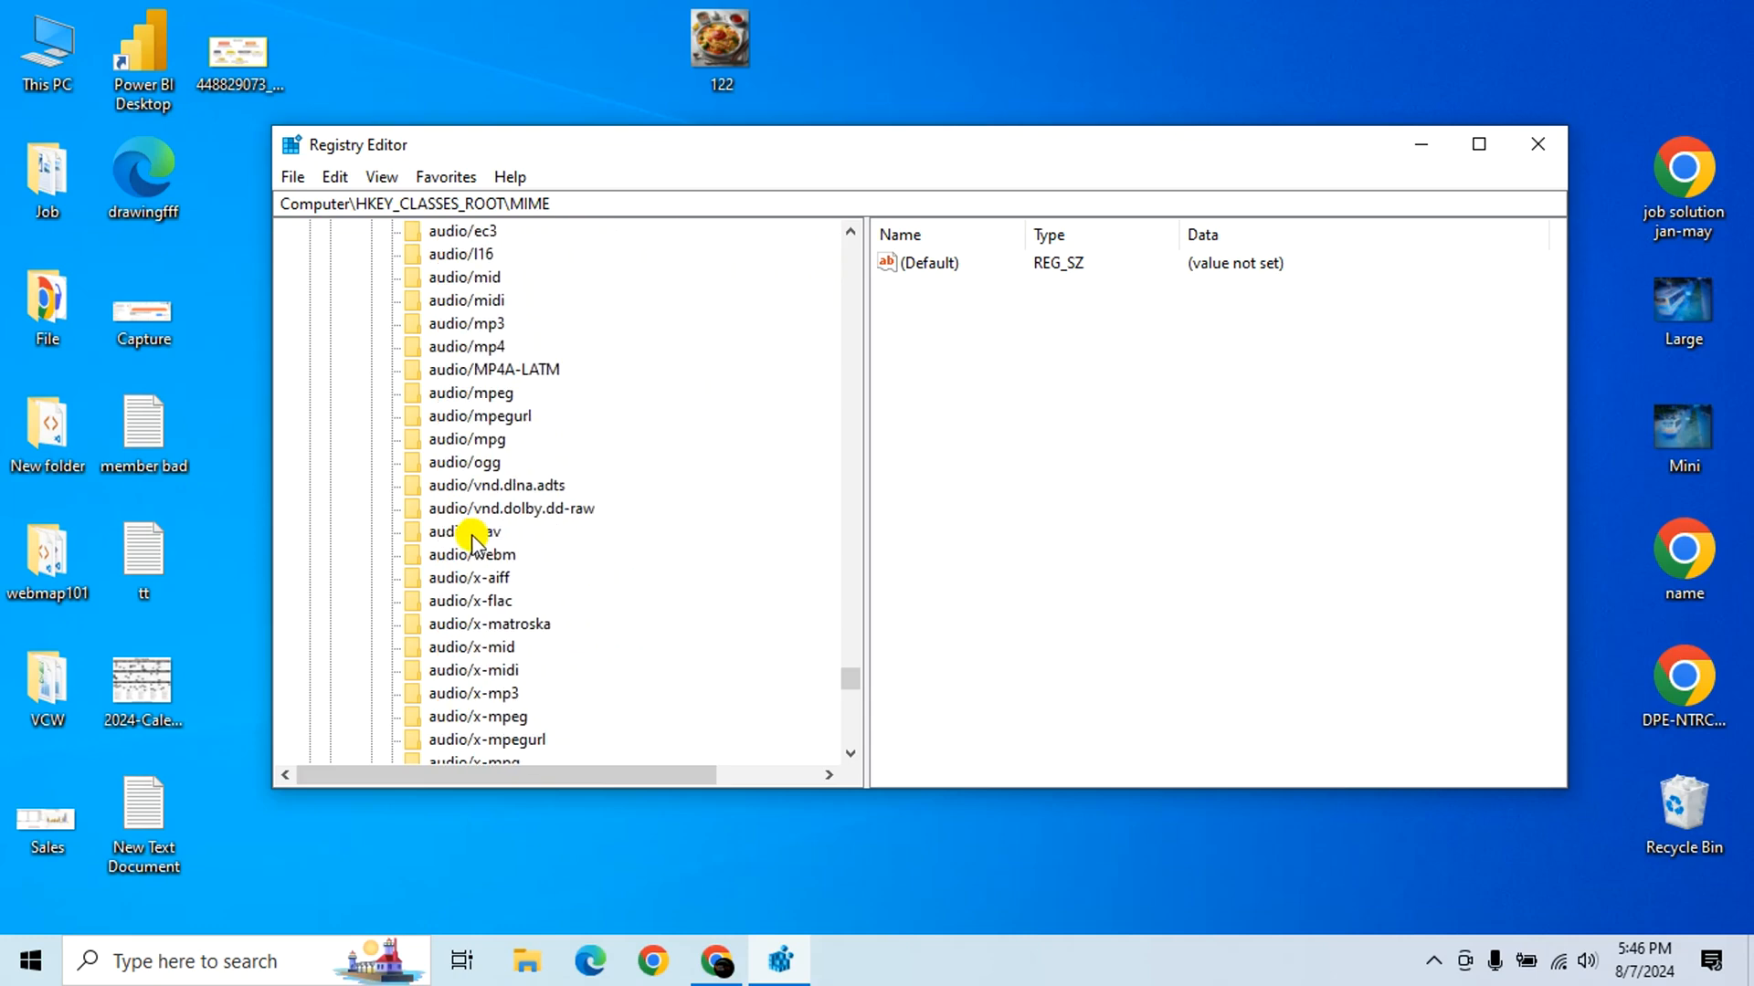
scroll("down", 3)
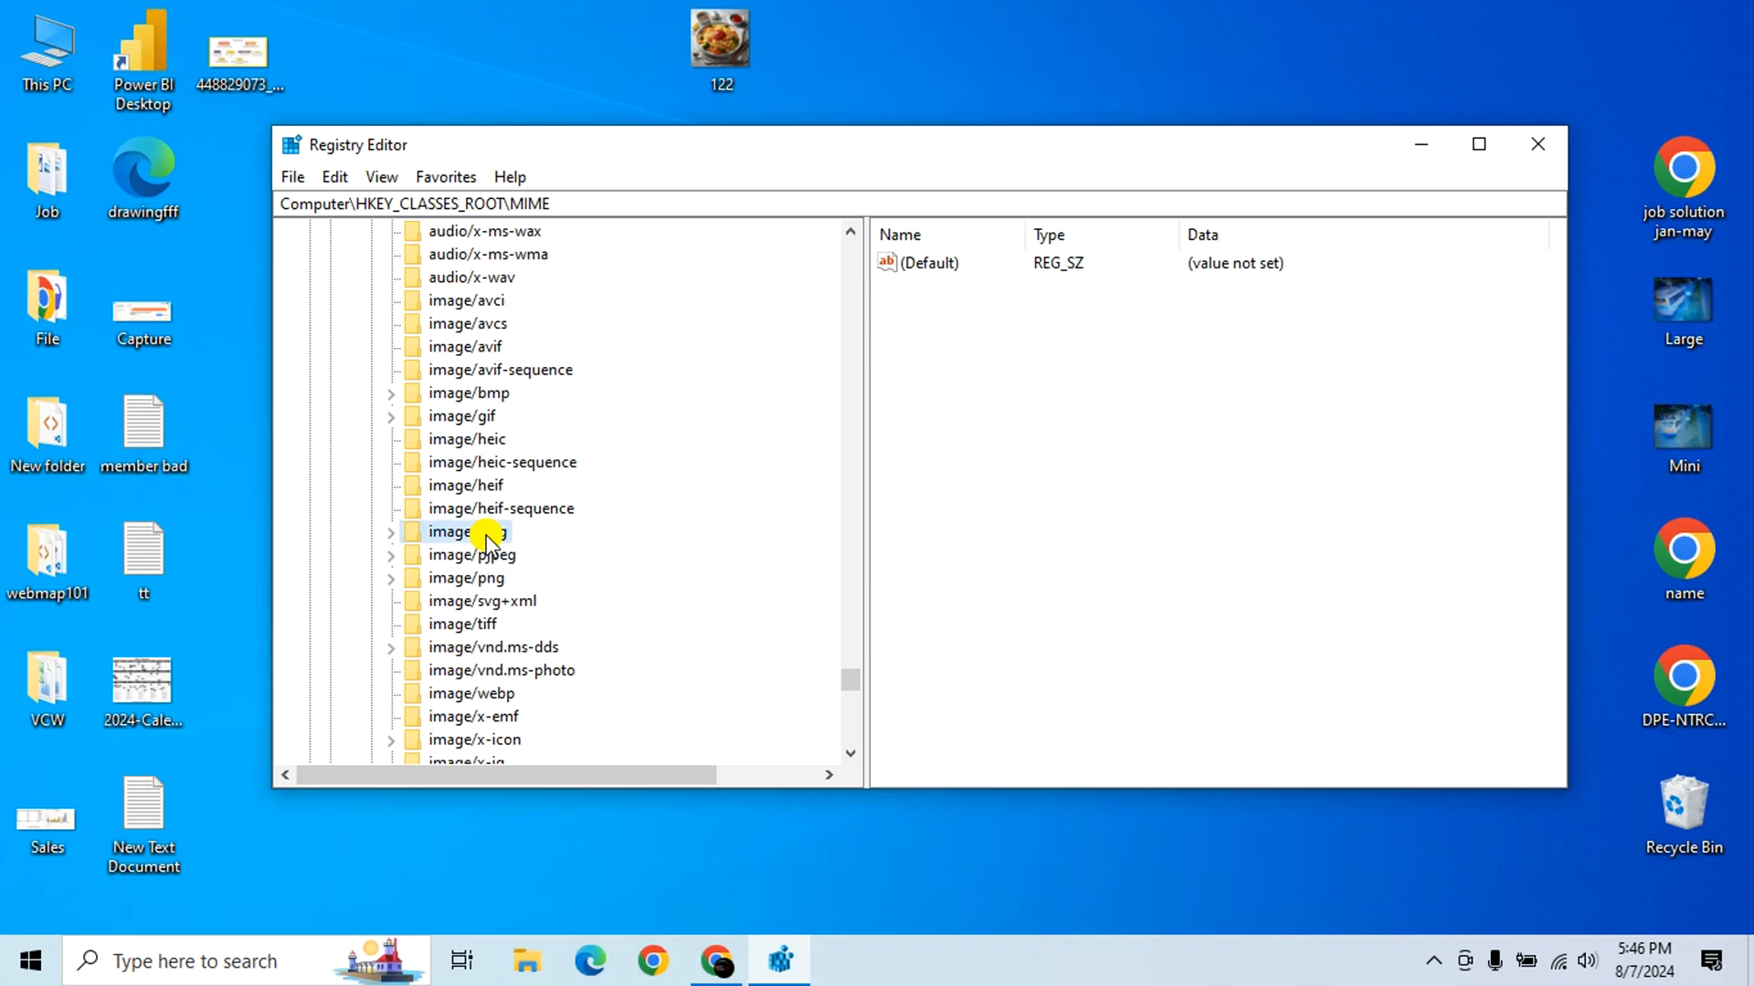
- Change image/jpeg's Extension value from .jfif to .jpg and close Registry Editor
left_click(466, 531)
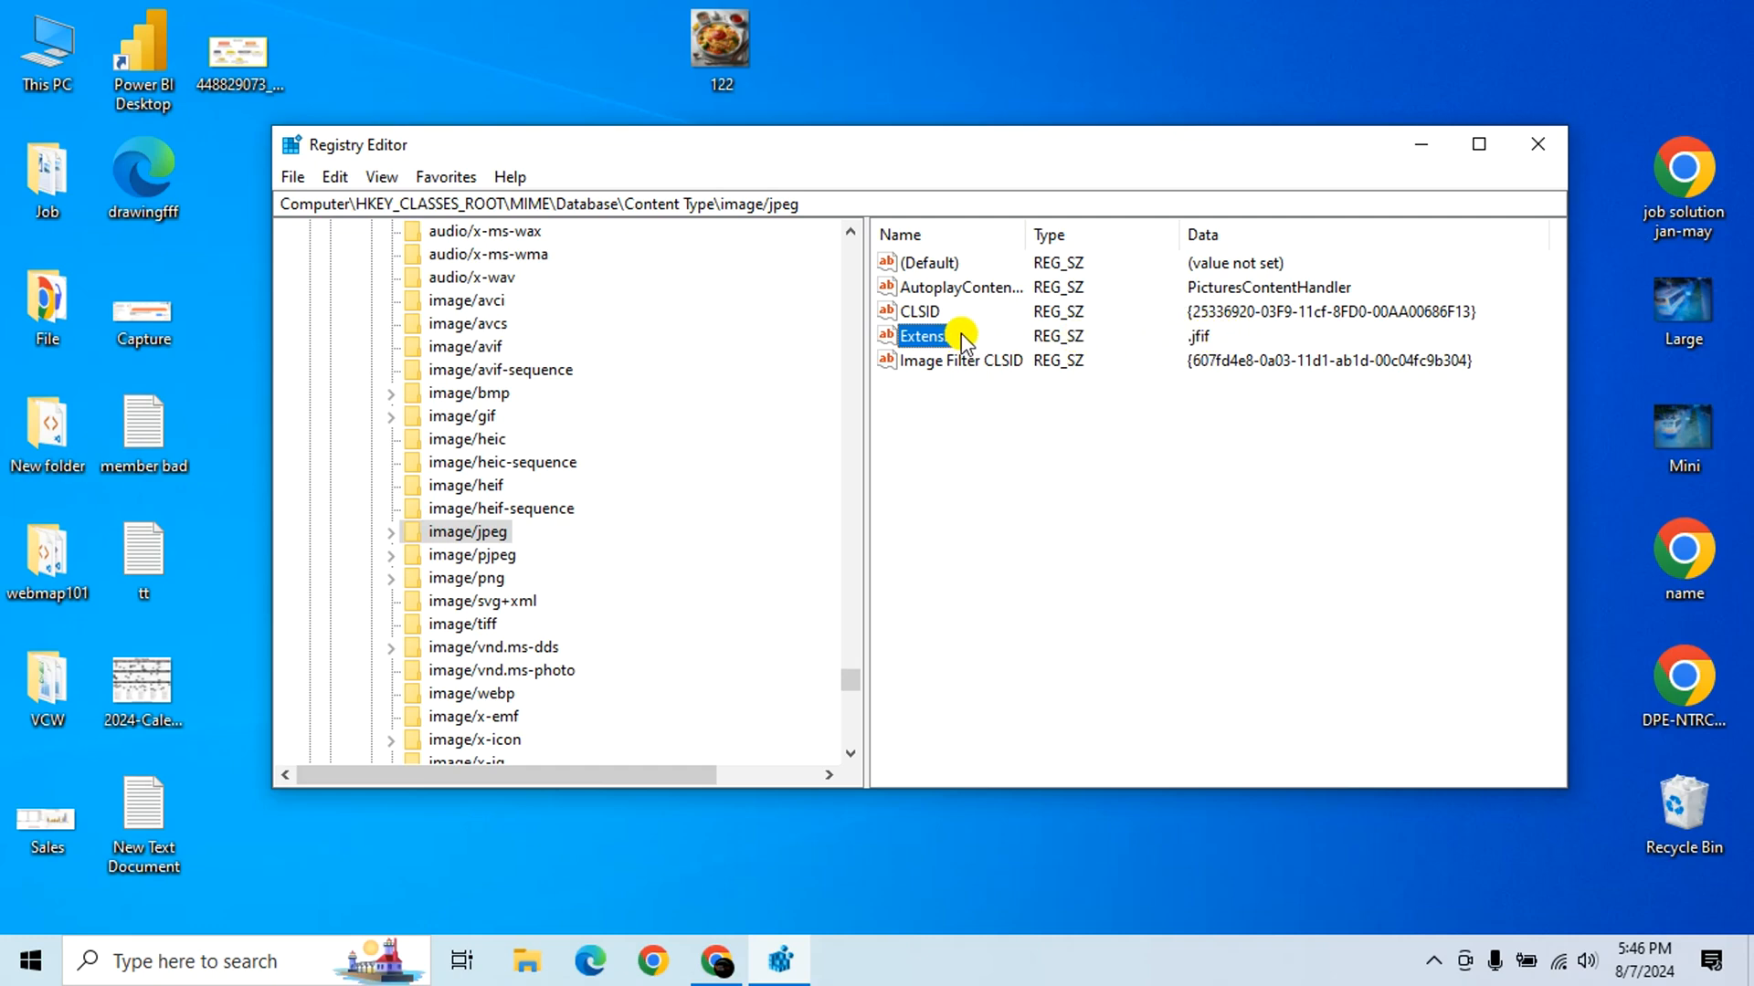
right_click(921, 336)
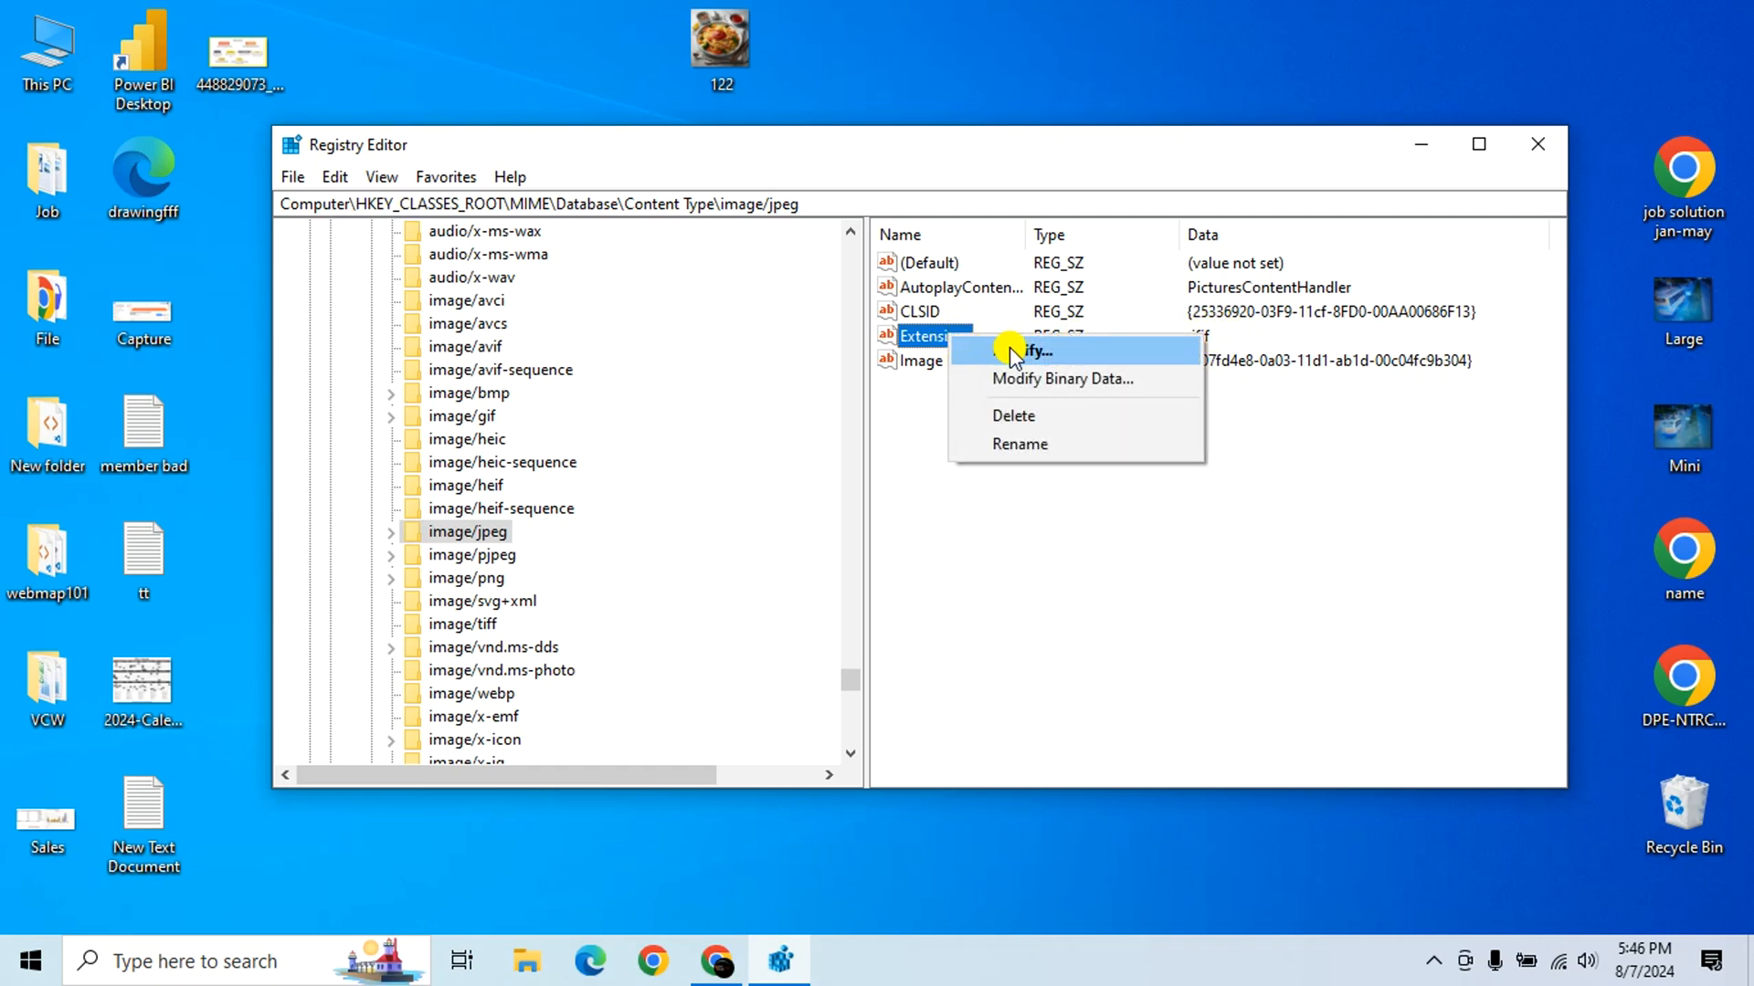
left_click(1033, 351)
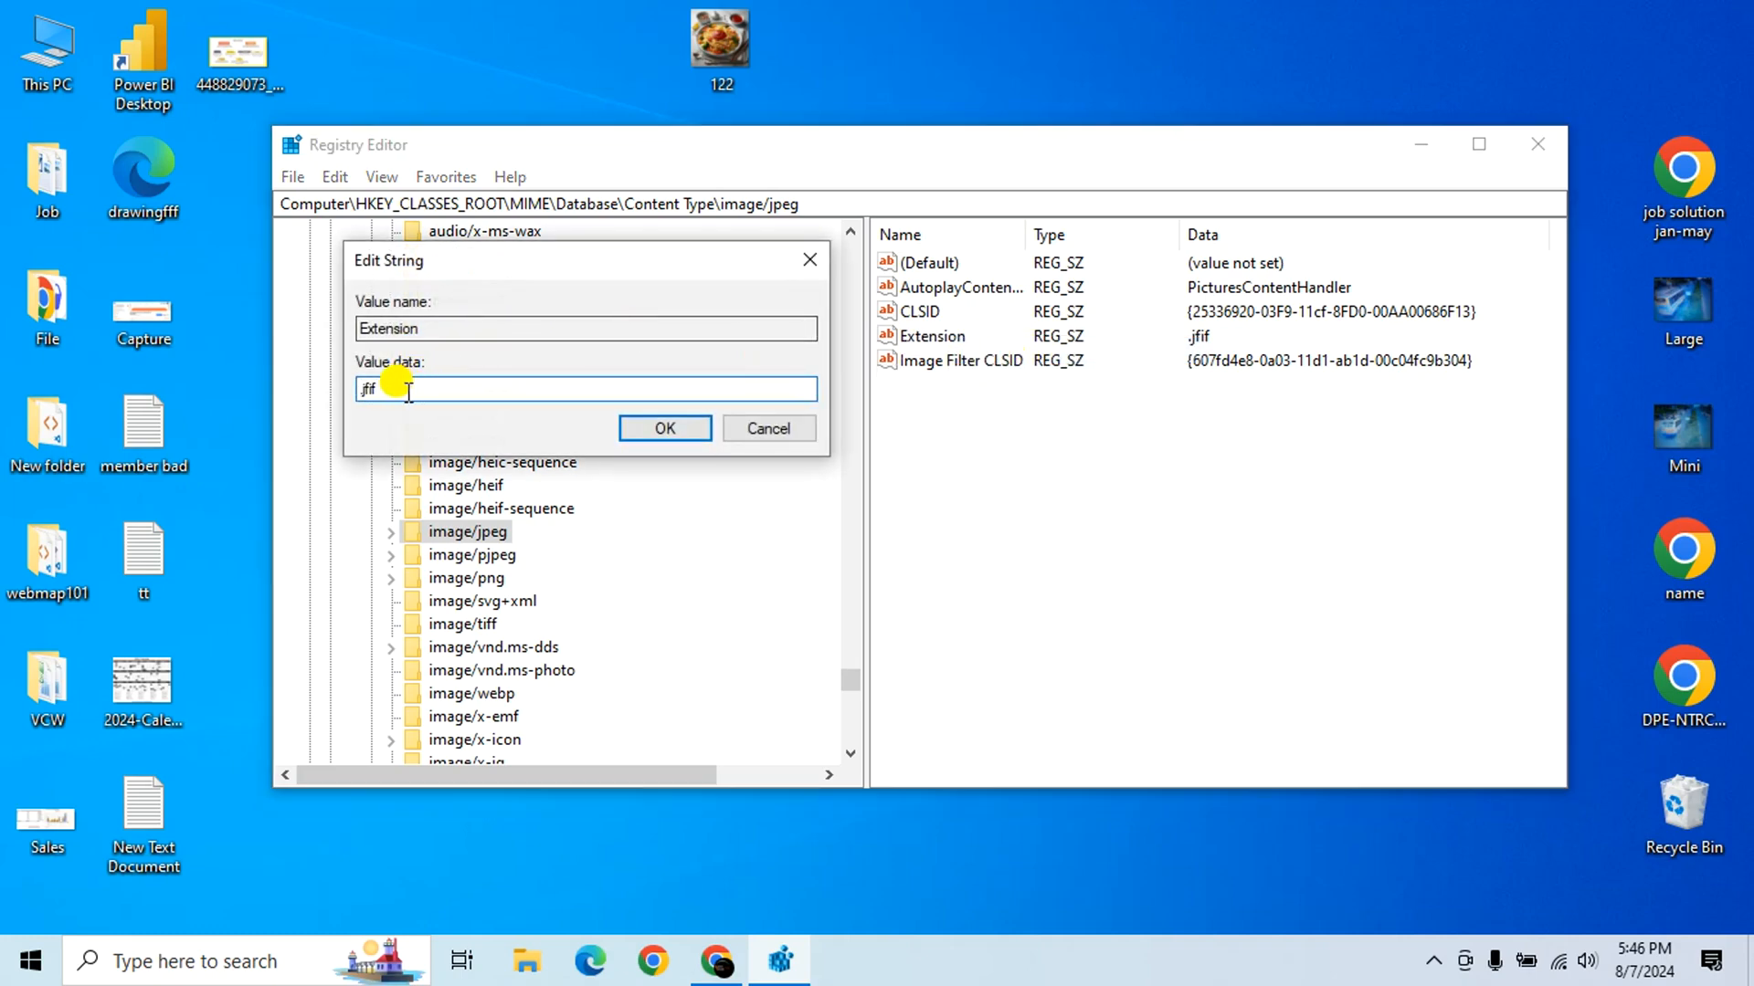
type(".jpg")
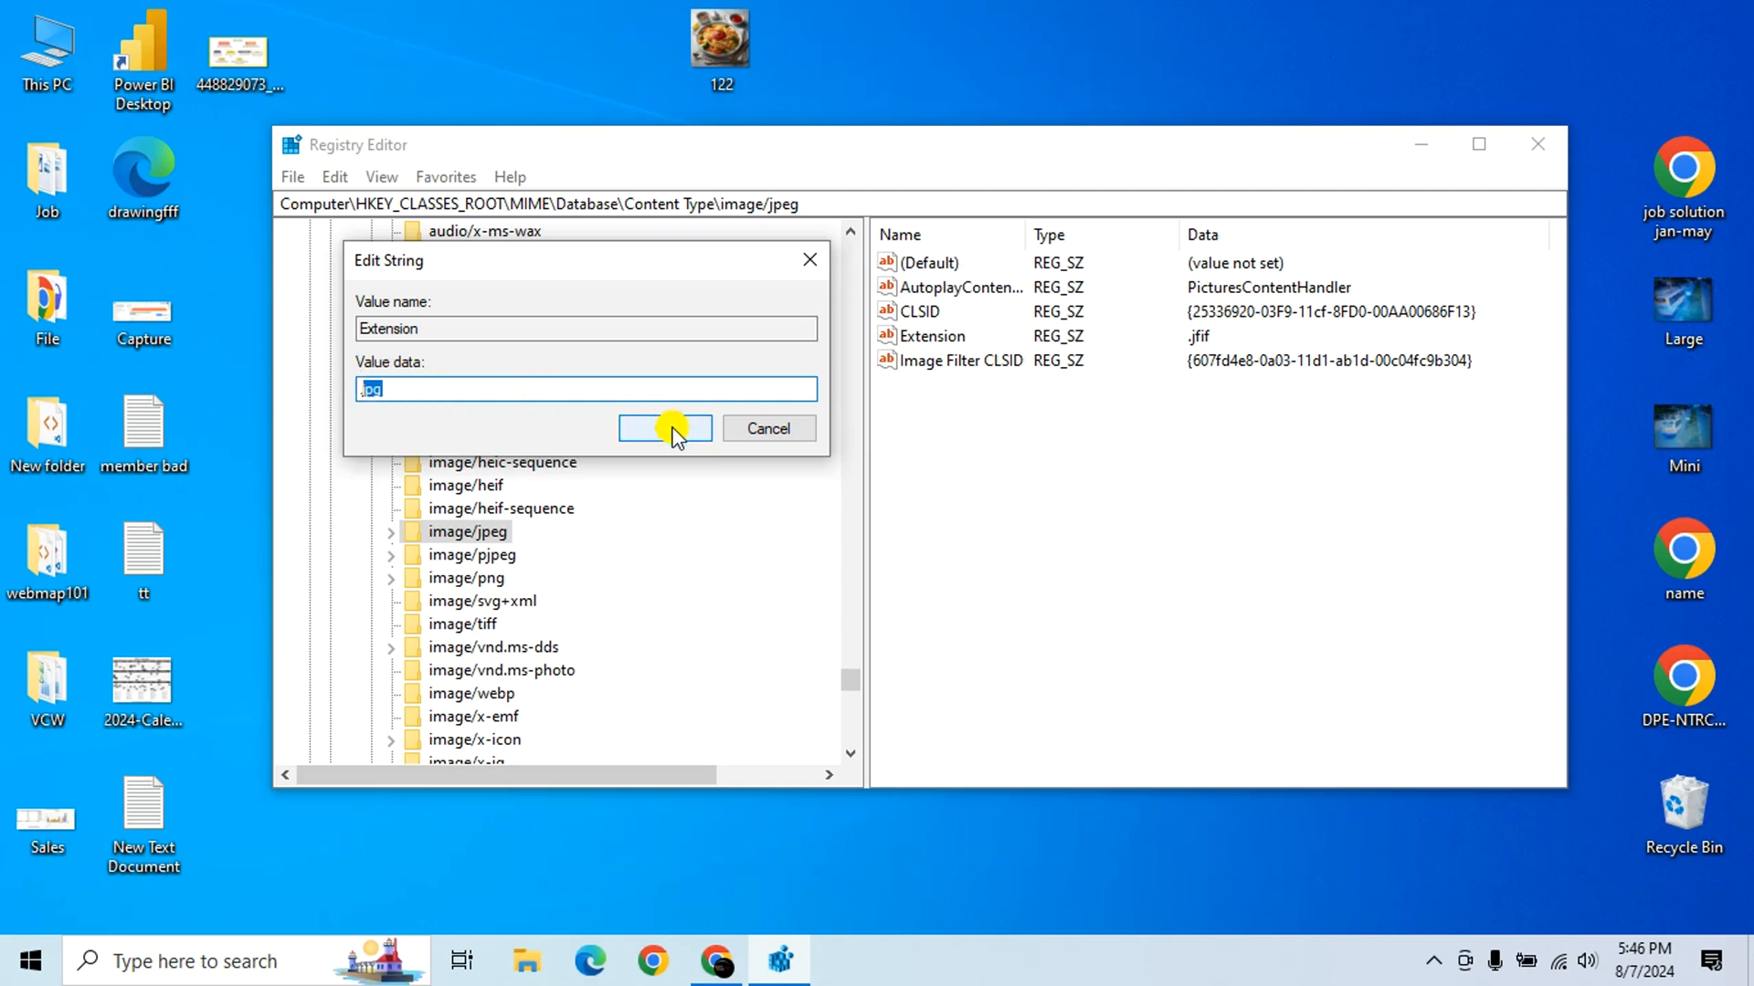
left_click(665, 427)
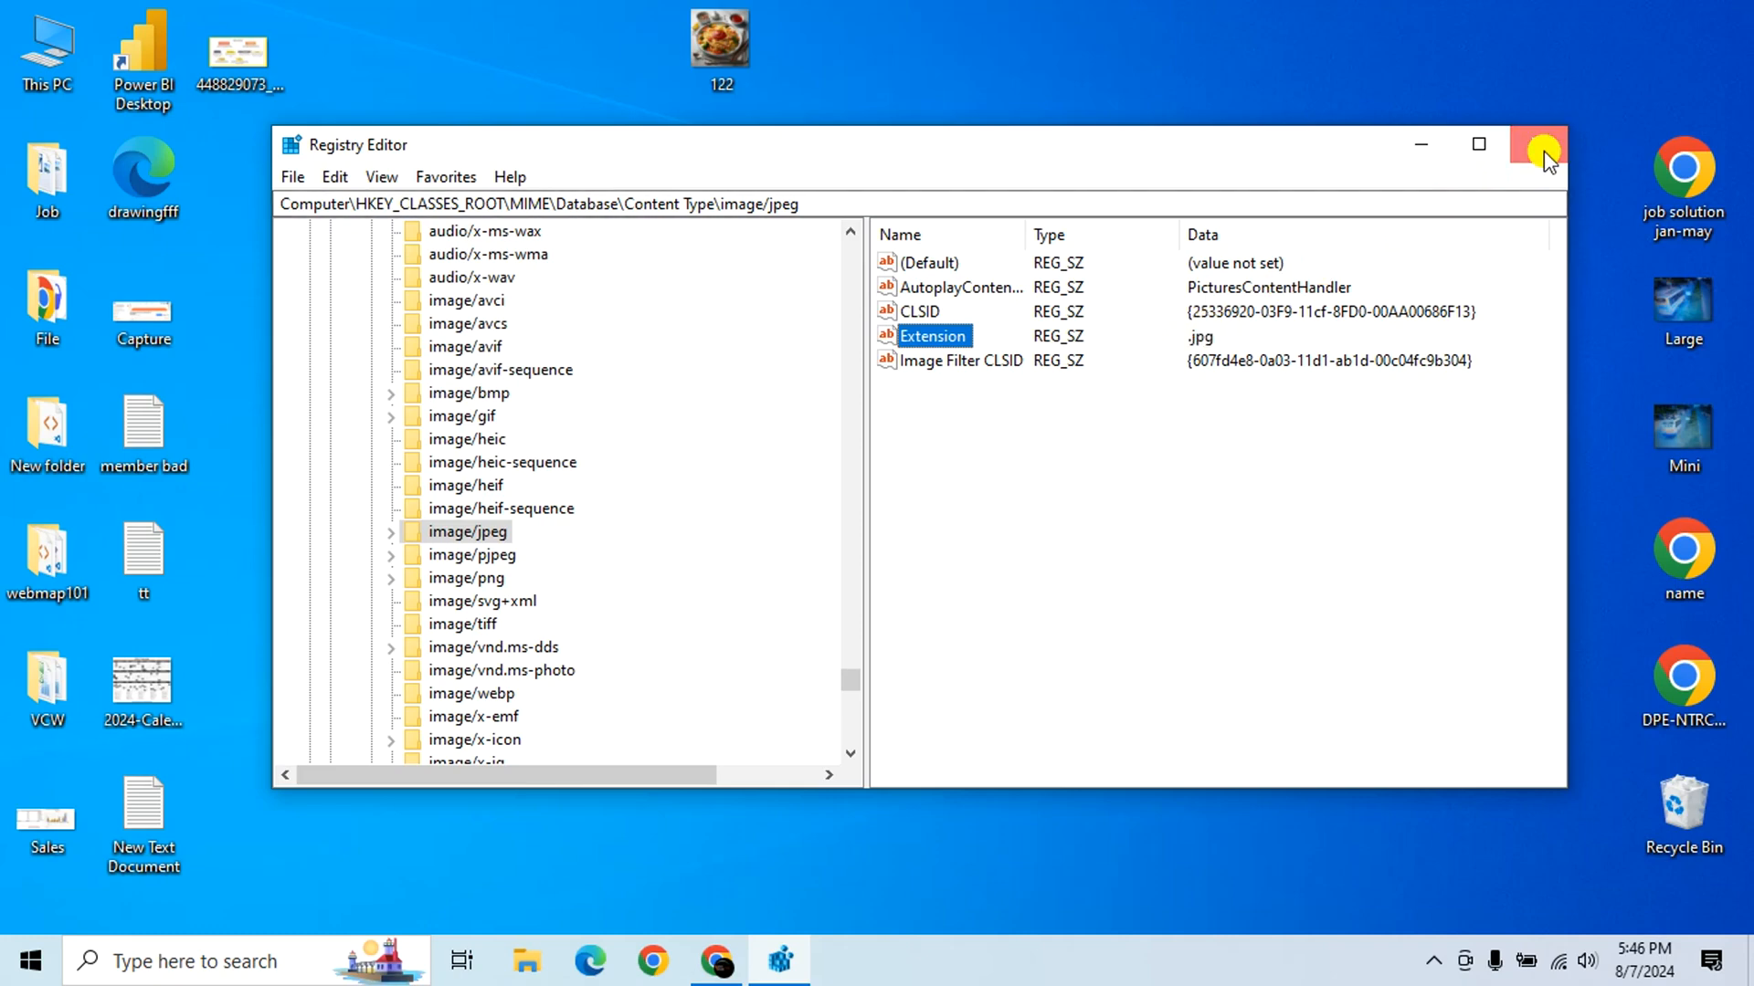
left_click(1537, 144)
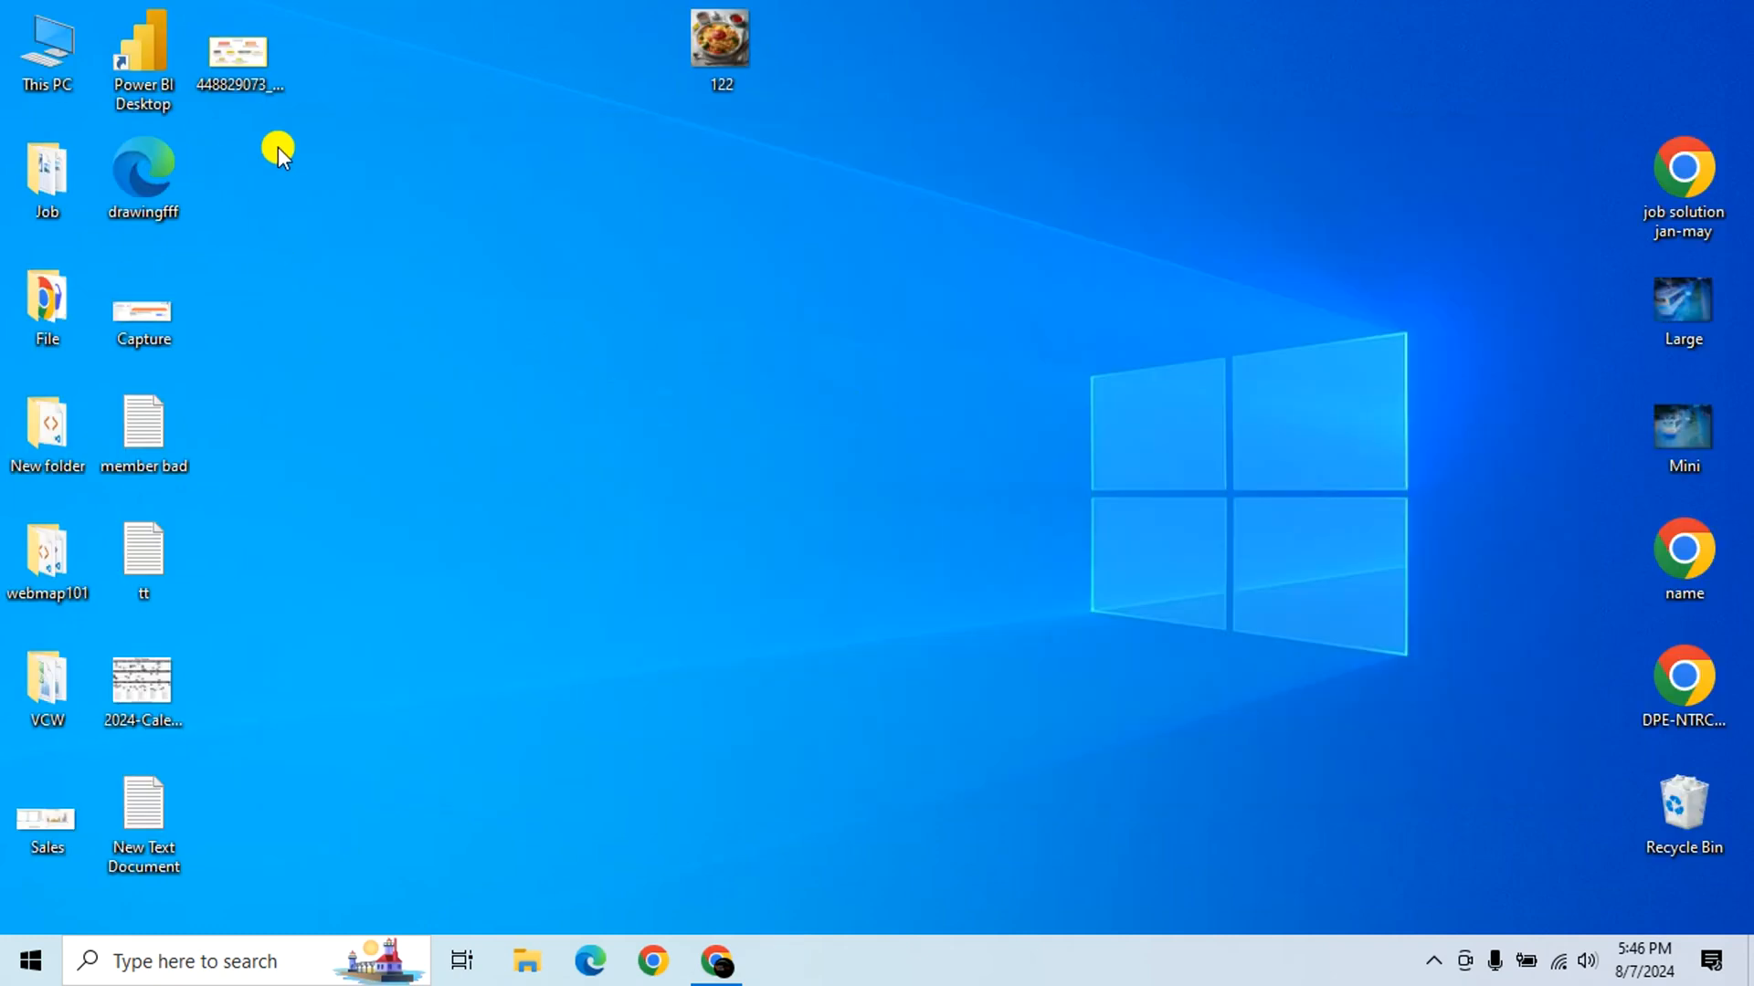